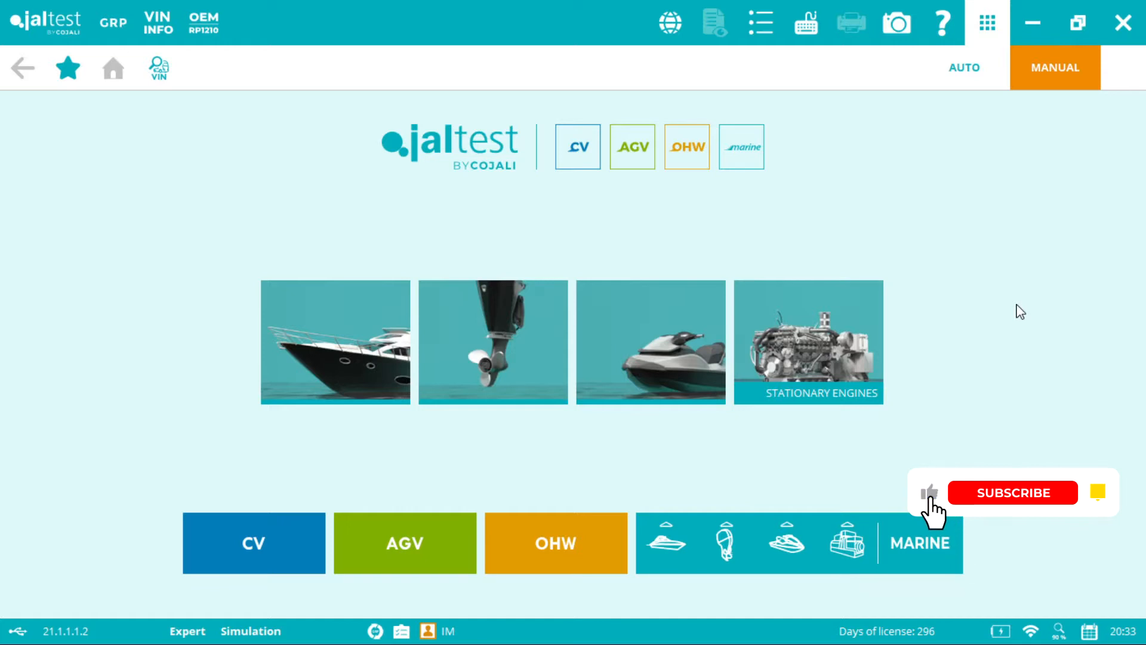
Choose Inboard engine in the Marine section to reach the MTU model list
click(1012, 492)
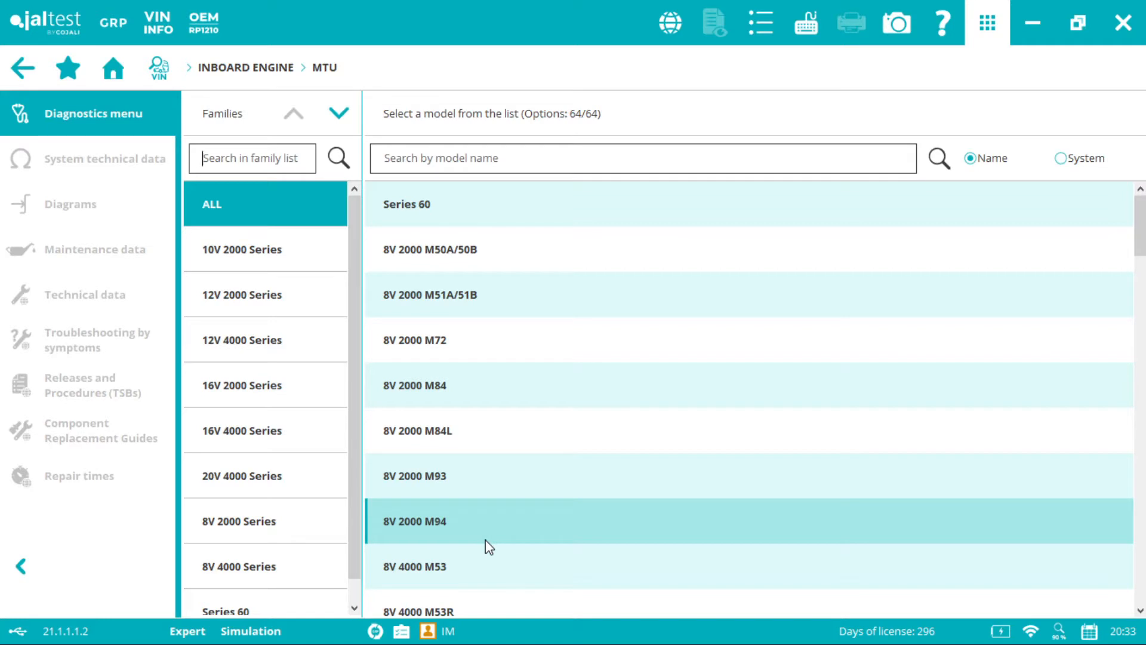
mouse_move(833, 347)
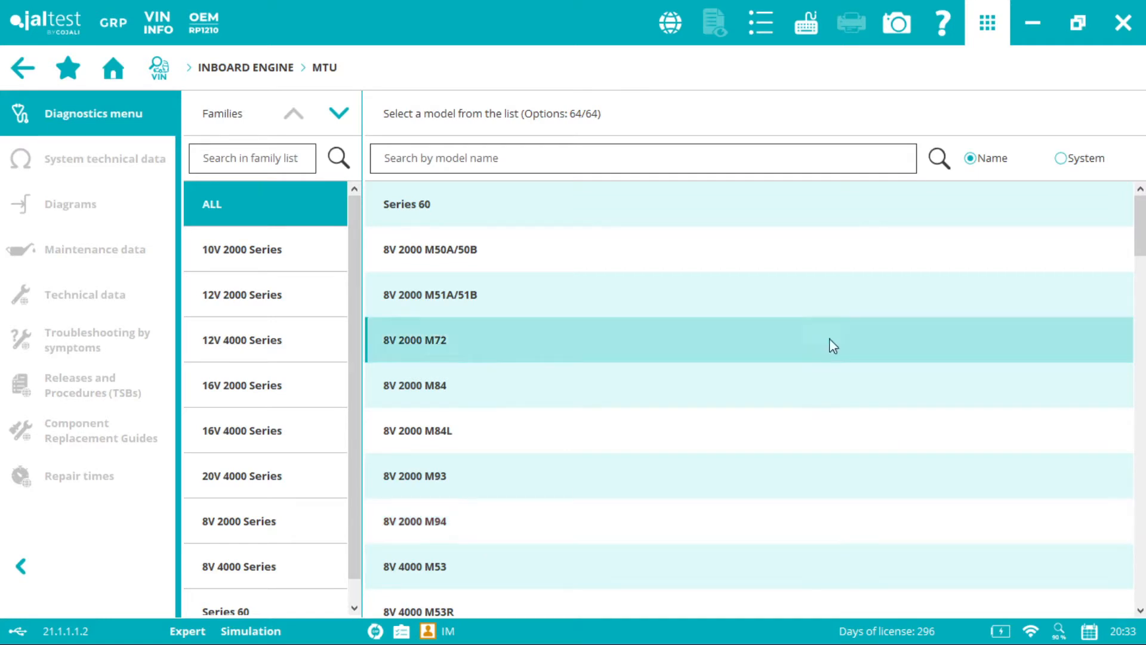
Filter the MTU models by system using the search term 'adec'
click(1060, 158)
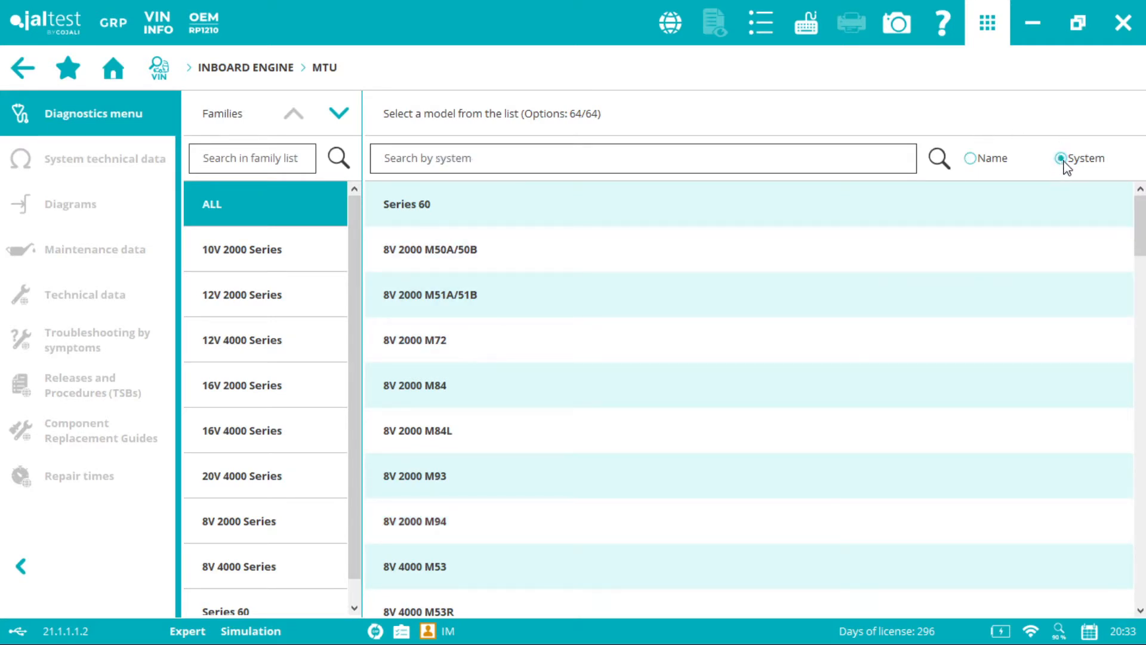
click(1061, 158)
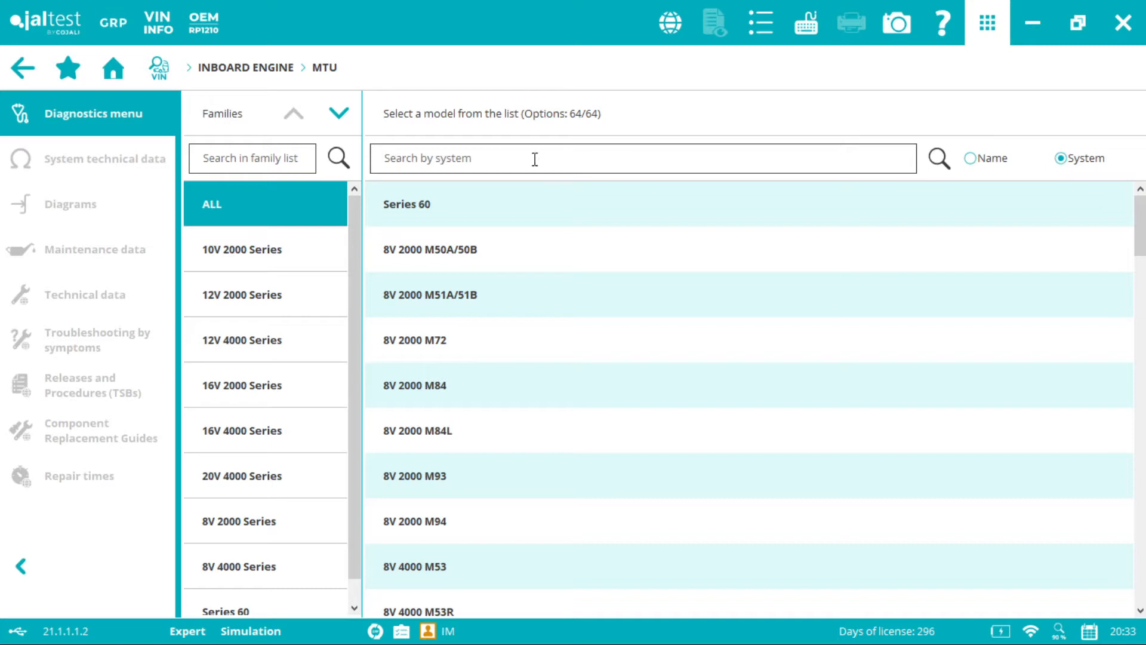
click(534, 158)
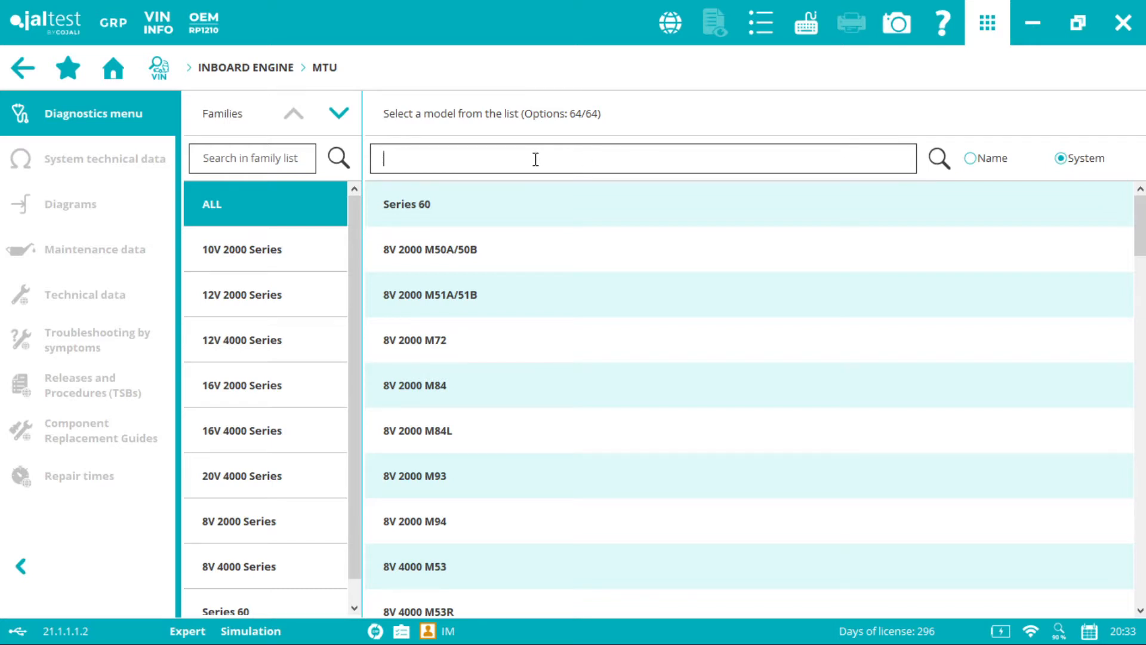
text(adec)
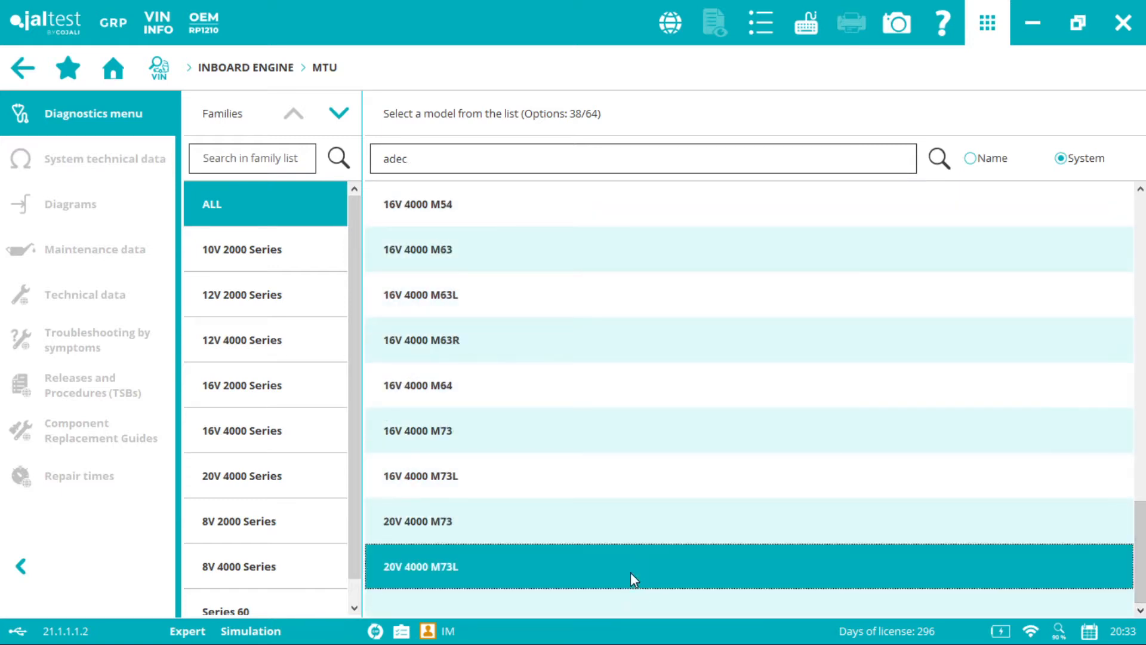
Select the 20V 4000 M73L and view the ADEC ECU-7 unit photo
click(419, 566)
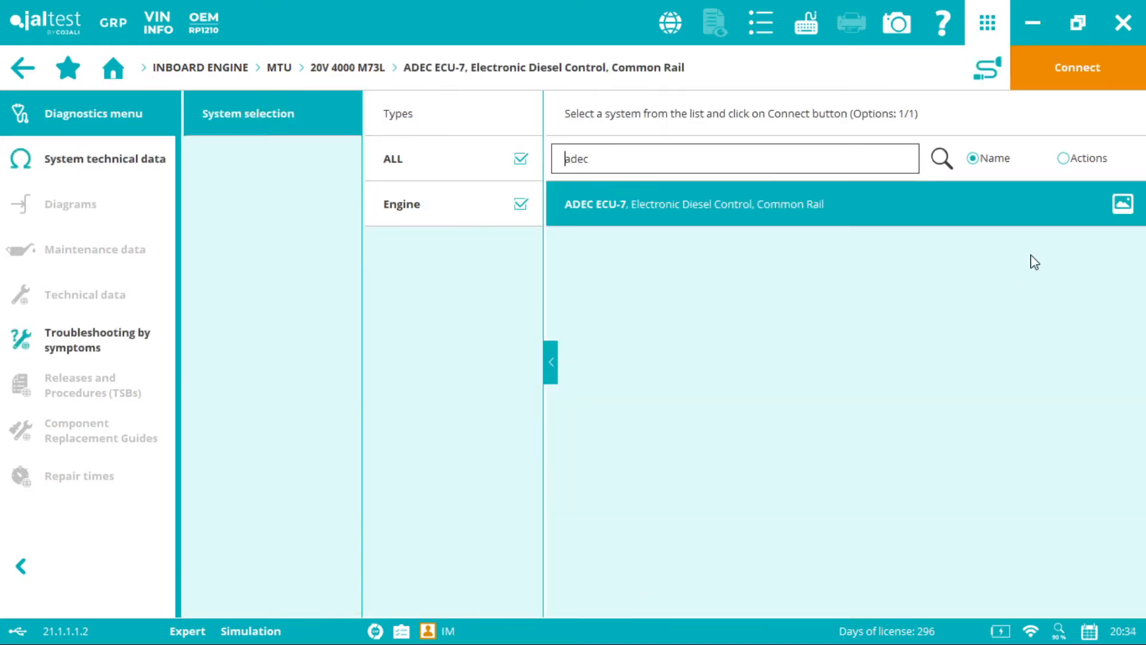
click(1123, 204)
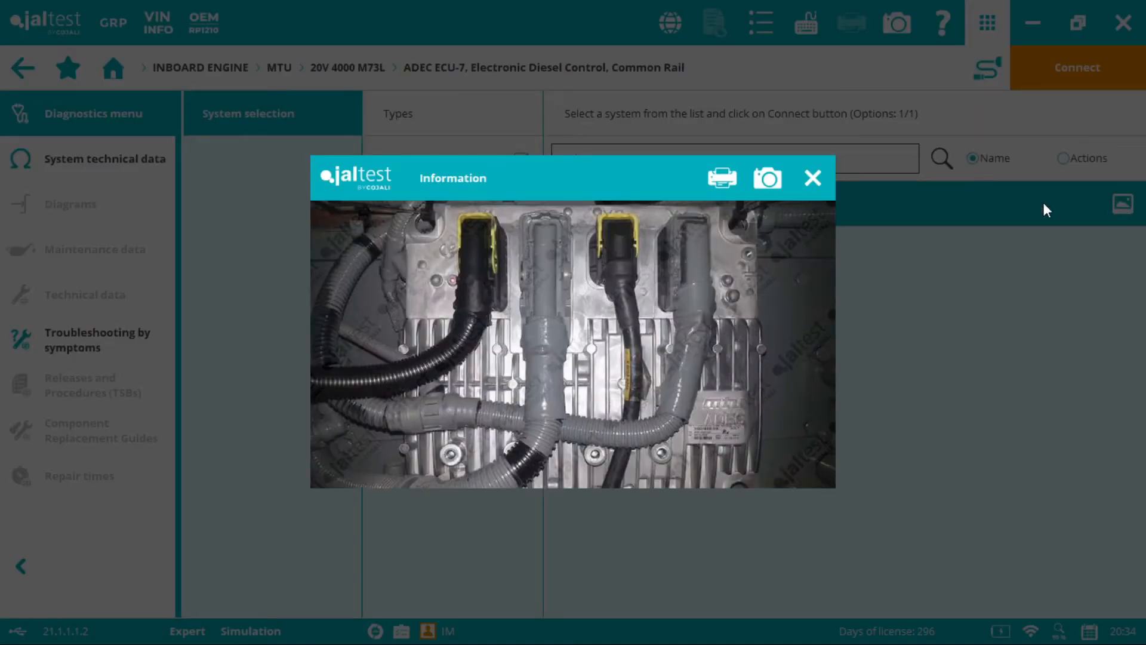
mouse_move(1128, 214)
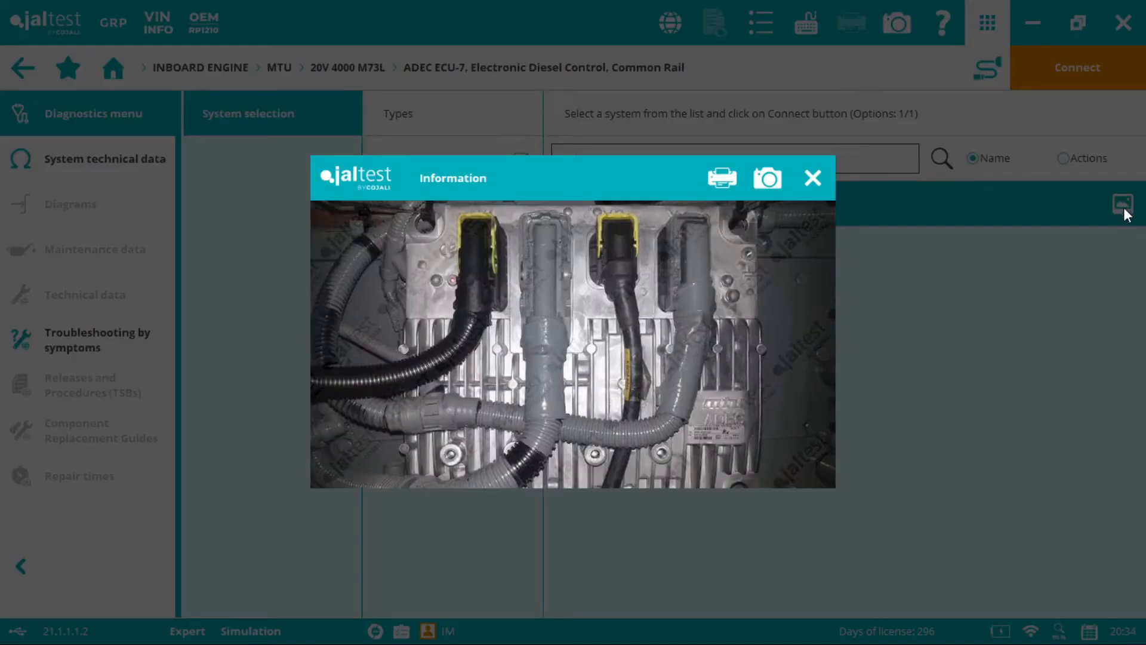
mouse_move(558, 283)
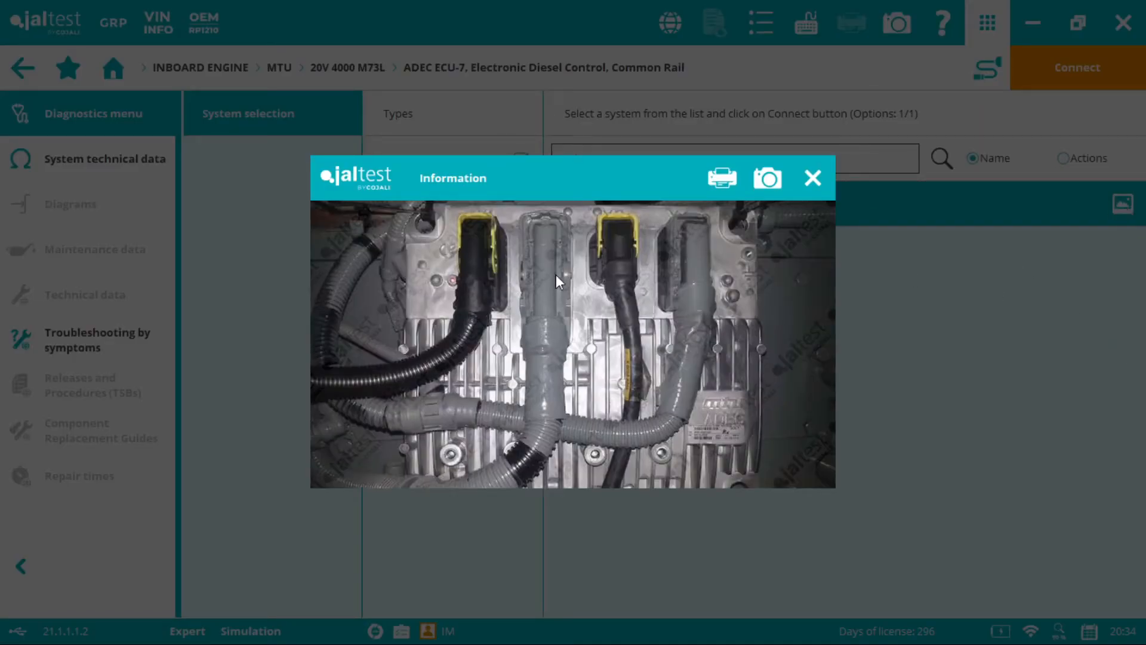
Close the ECU photo and bring up the ADEC ECU-7 connection instructions
click(812, 178)
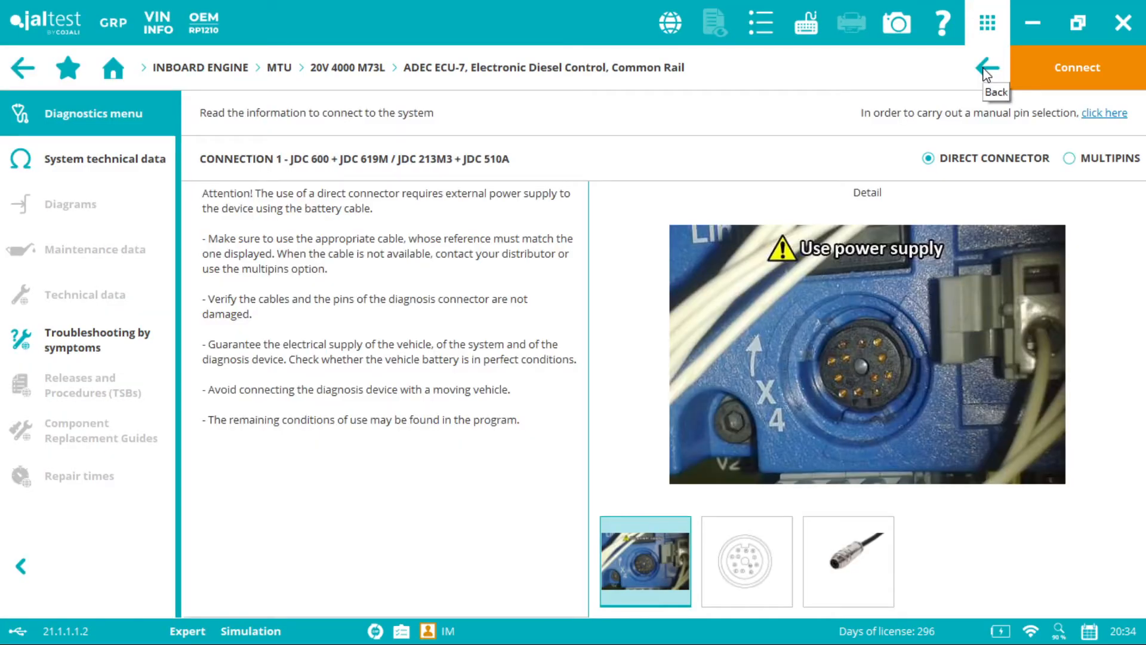
mouse_move(455, 312)
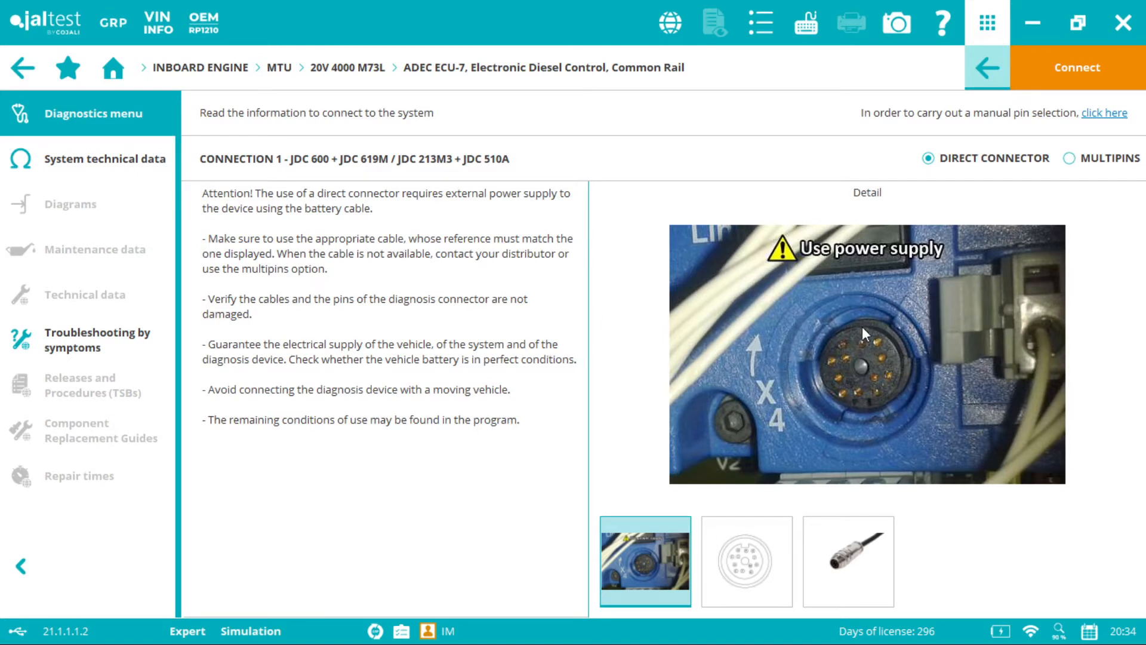
mouse_move(882, 396)
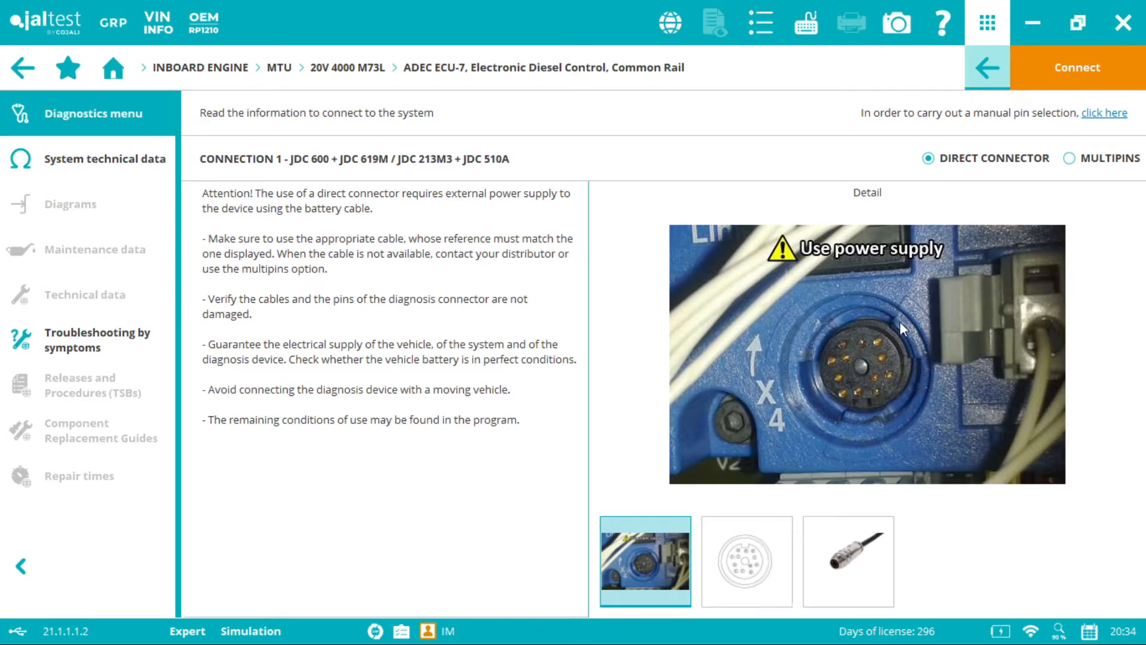
Review the diagnostic socket pin-out and the JDC 600 + JDC 619M / JDC 213M3 + JDC 510A cable image
click(747, 560)
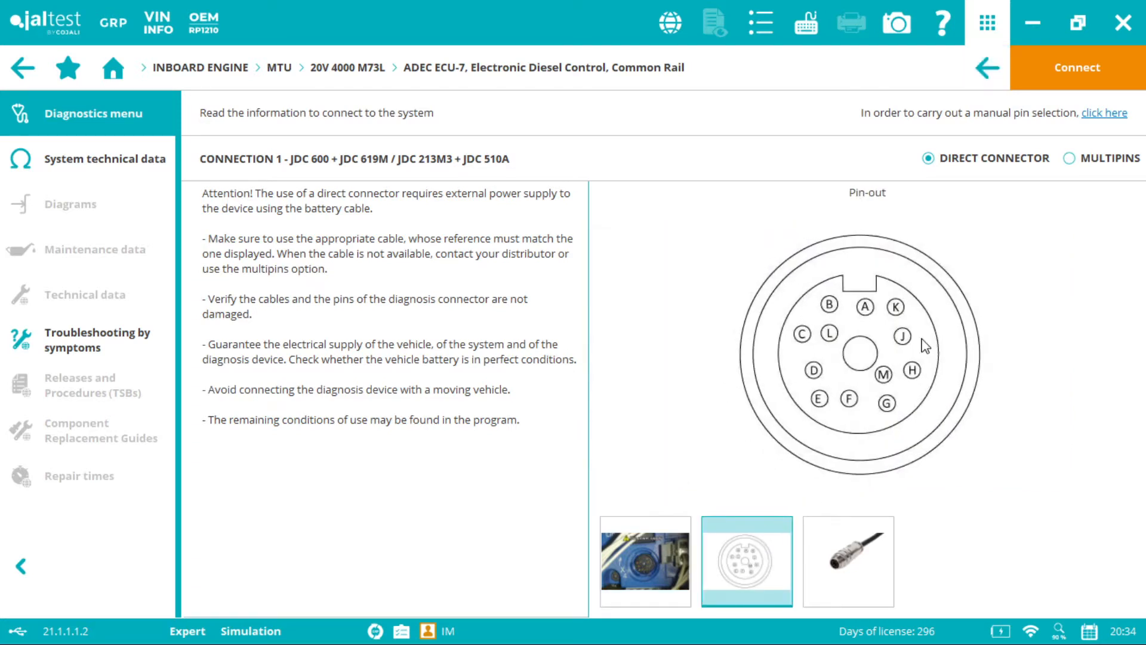
click(848, 560)
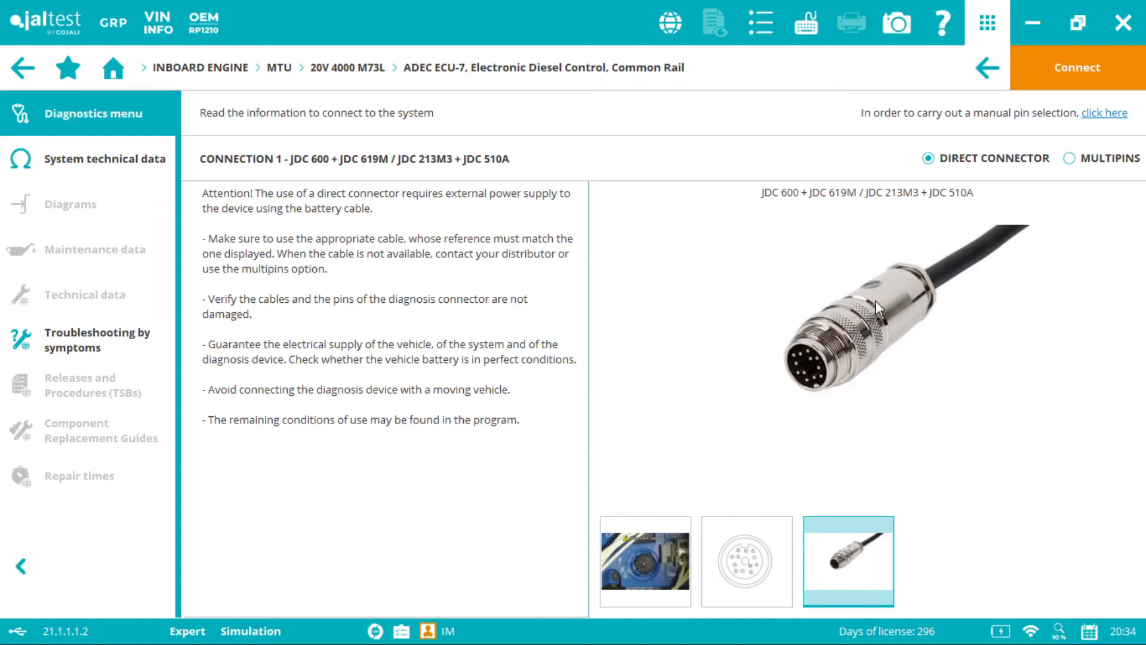
mouse_move(721, 350)
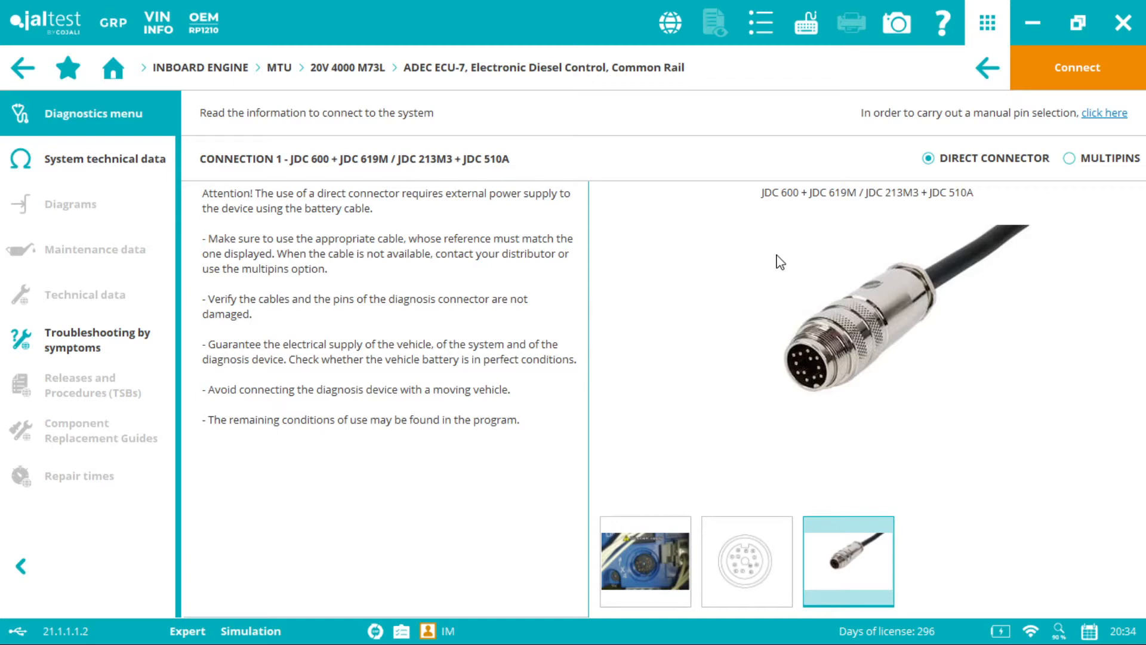
mouse_move(798, 212)
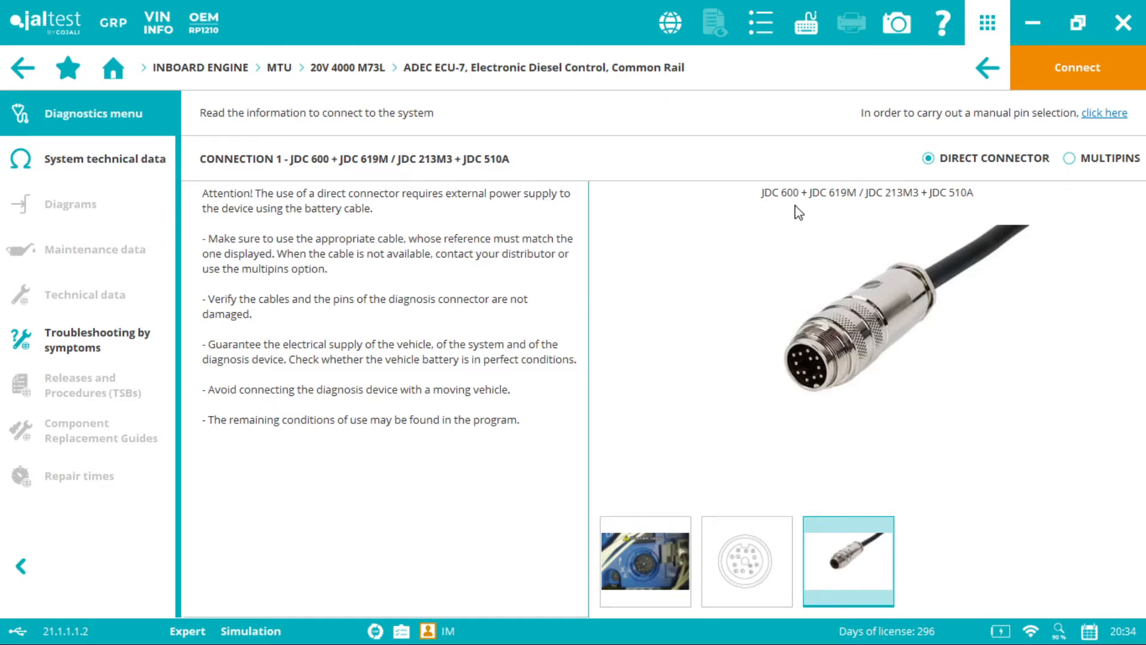
mouse_move(862, 210)
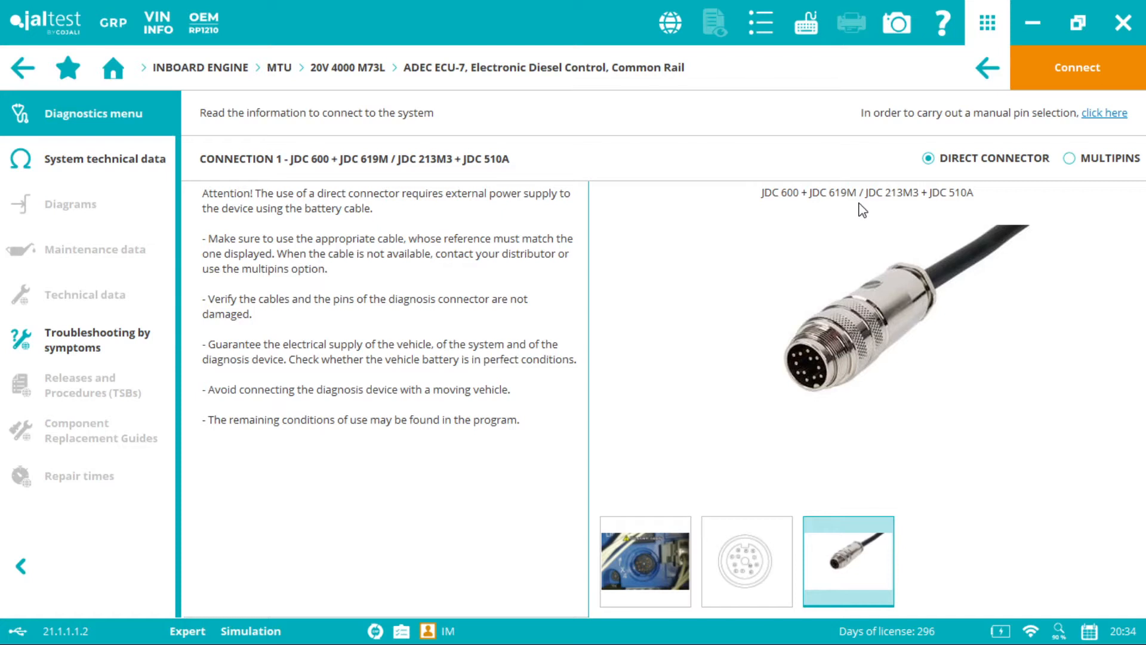
mouse_move(901, 213)
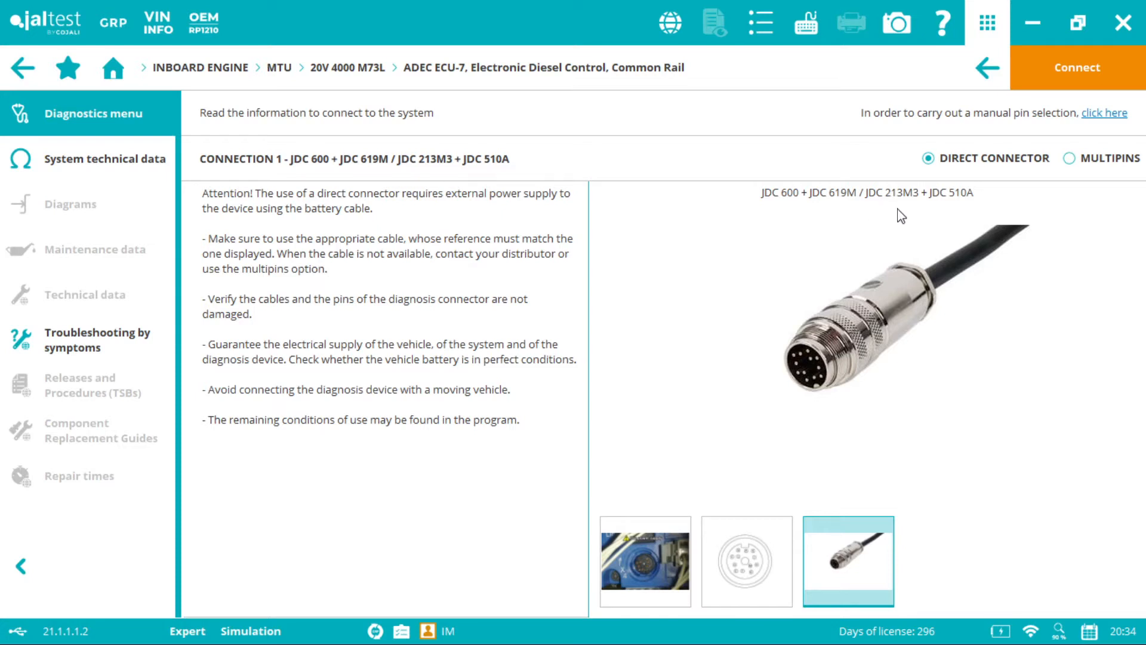
mouse_move(948, 207)
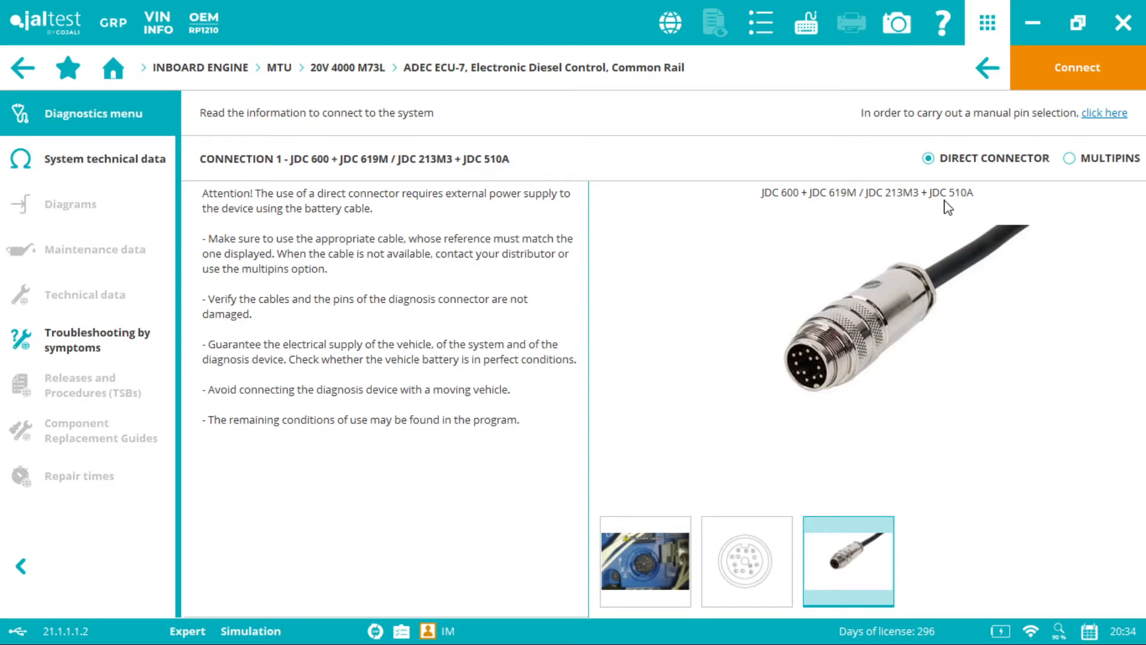
click(645, 560)
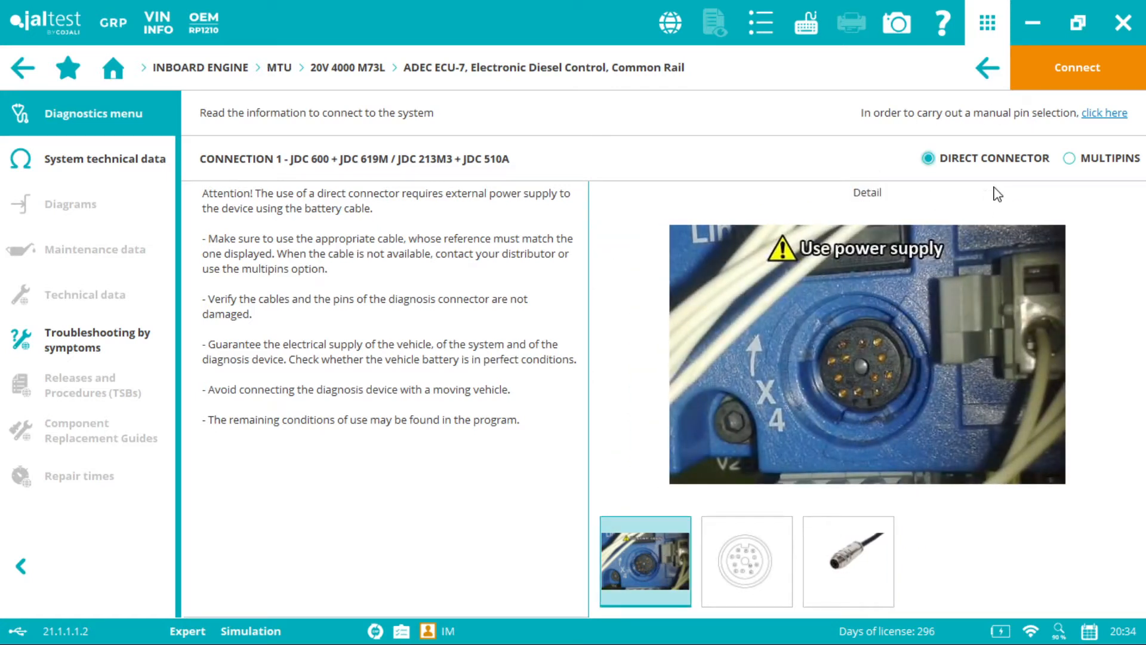
mouse_move(966, 307)
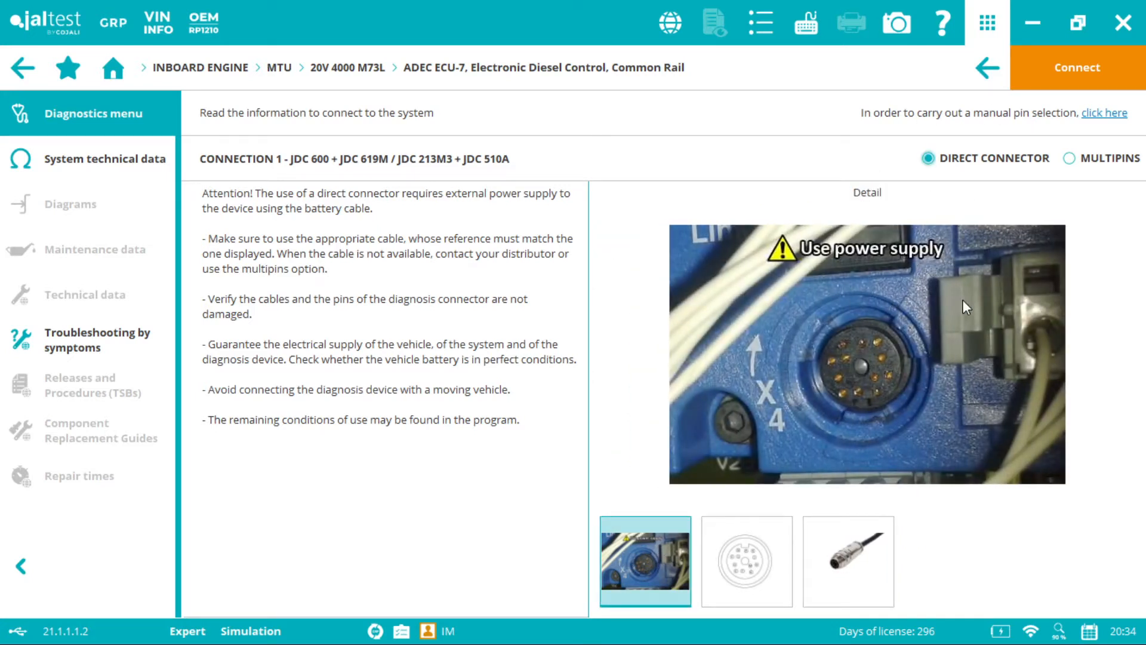
mouse_move(754, 252)
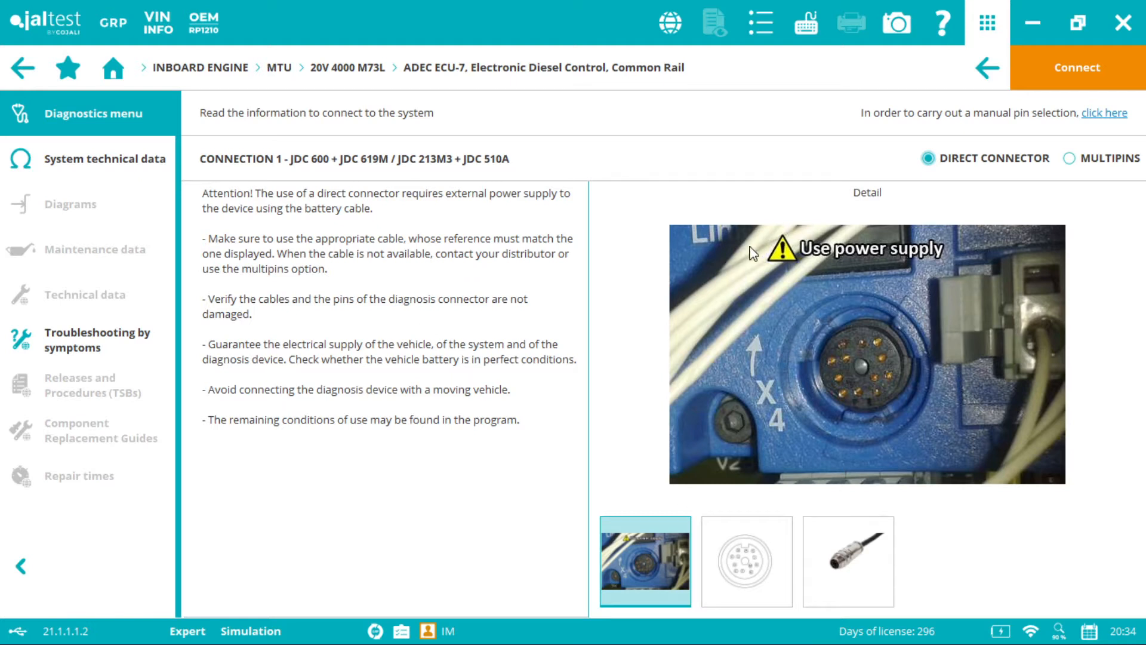
mouse_move(930, 302)
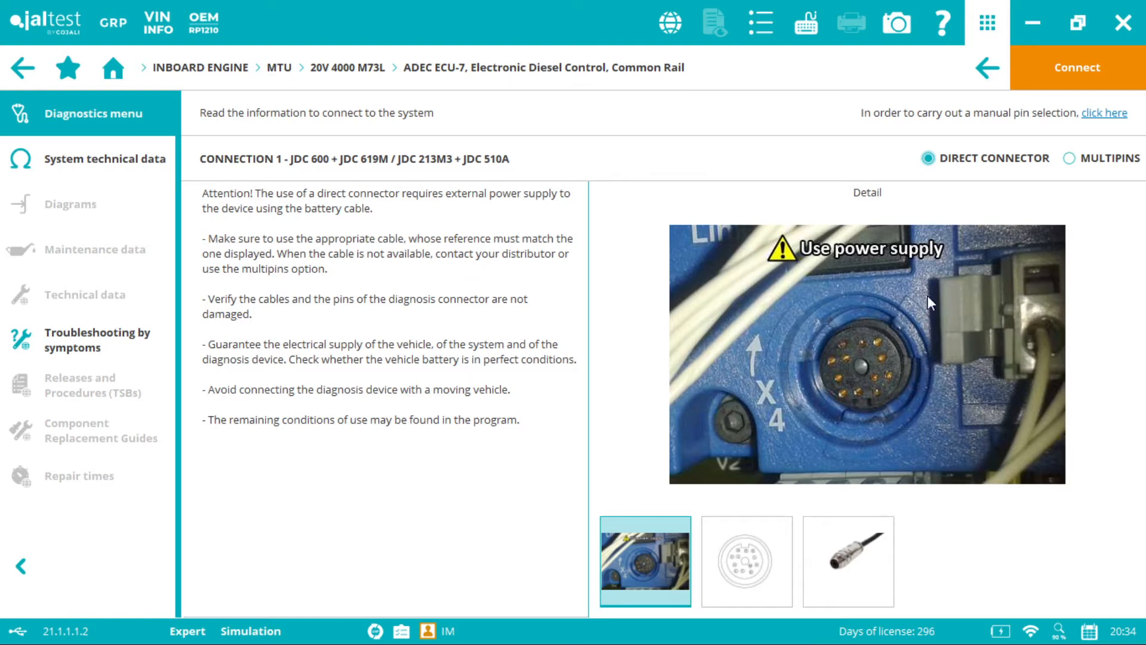
mouse_move(714, 258)
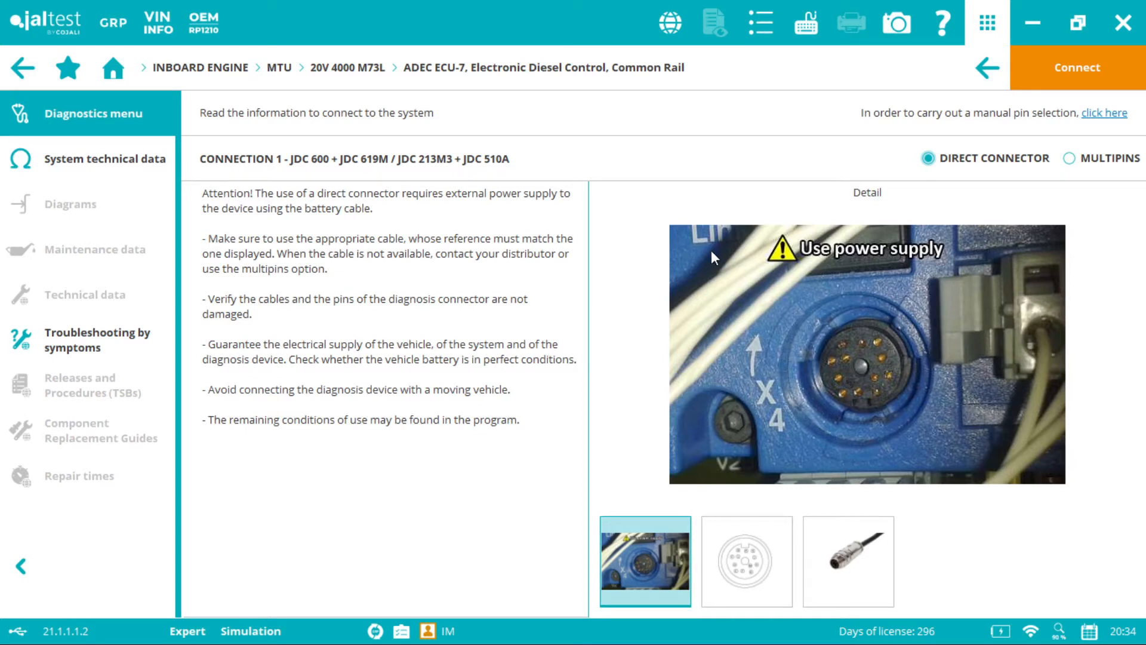
mouse_move(812, 337)
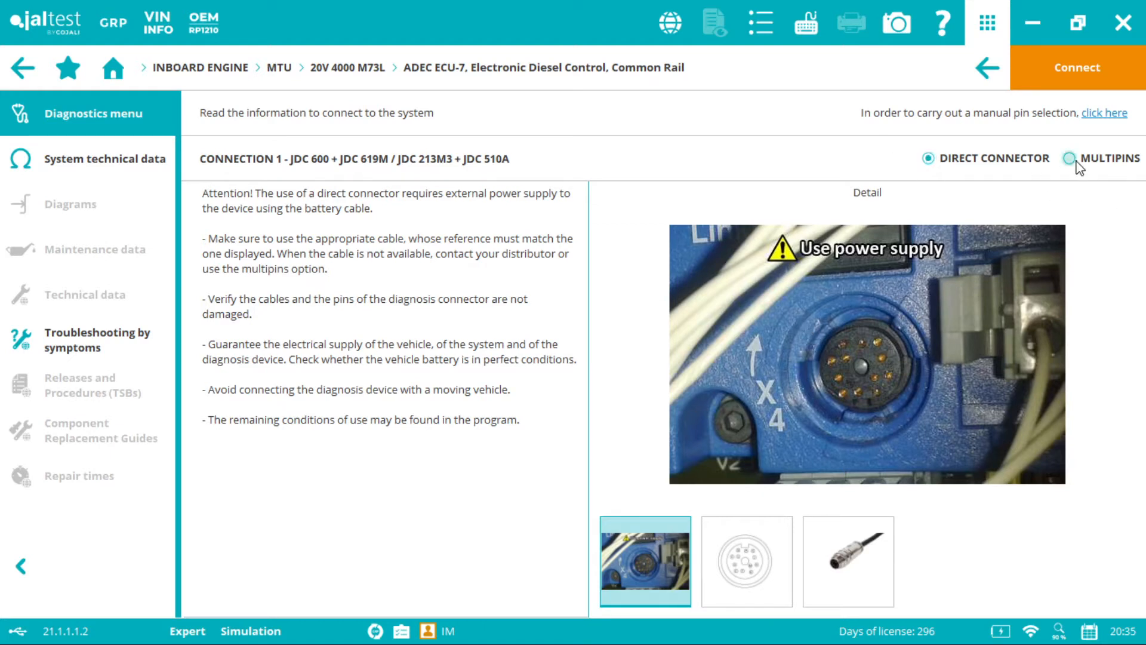
click(1072, 157)
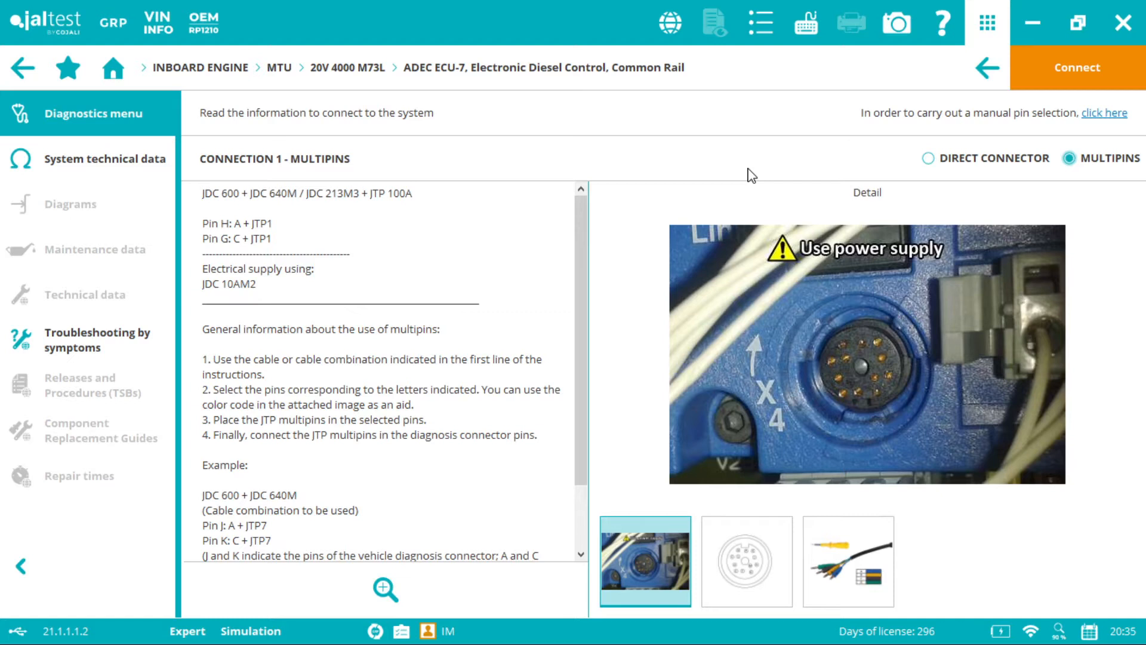
mouse_move(774, 184)
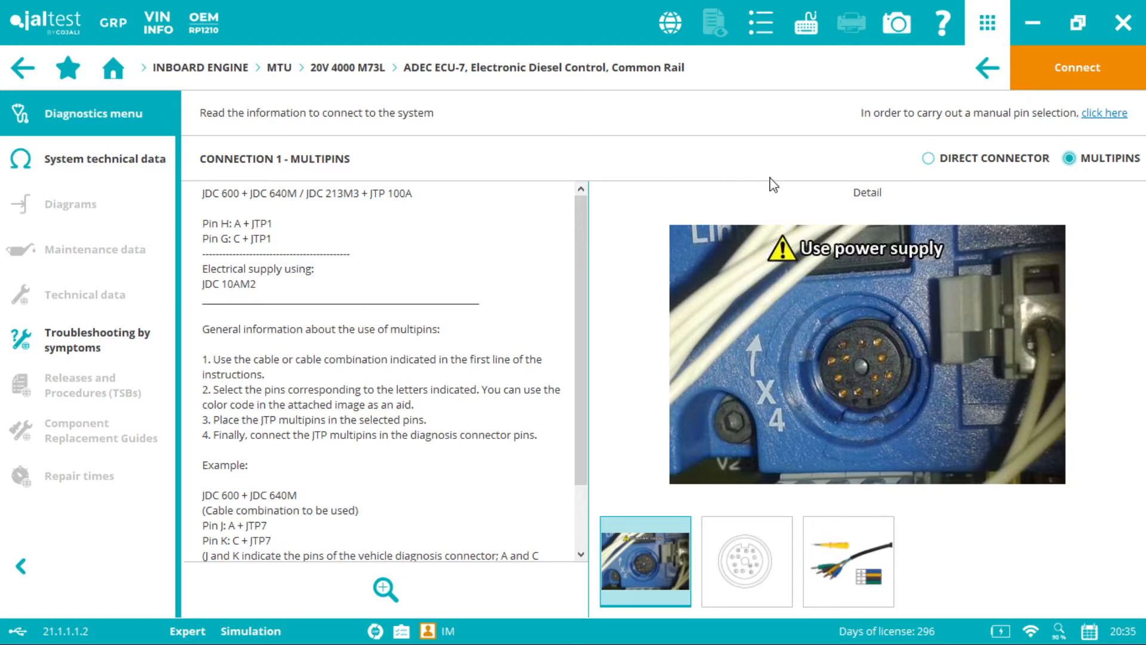
click(929, 158)
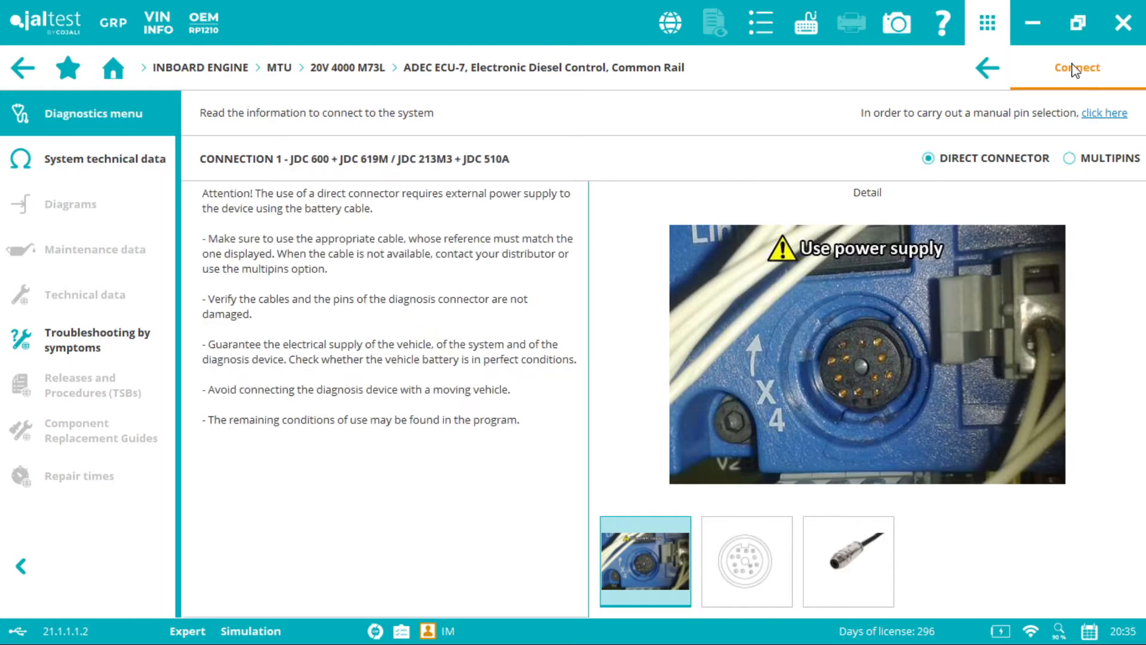
Connect to the ADEC ECU-7 control unit and list its diagnostic actions
click(1076, 67)
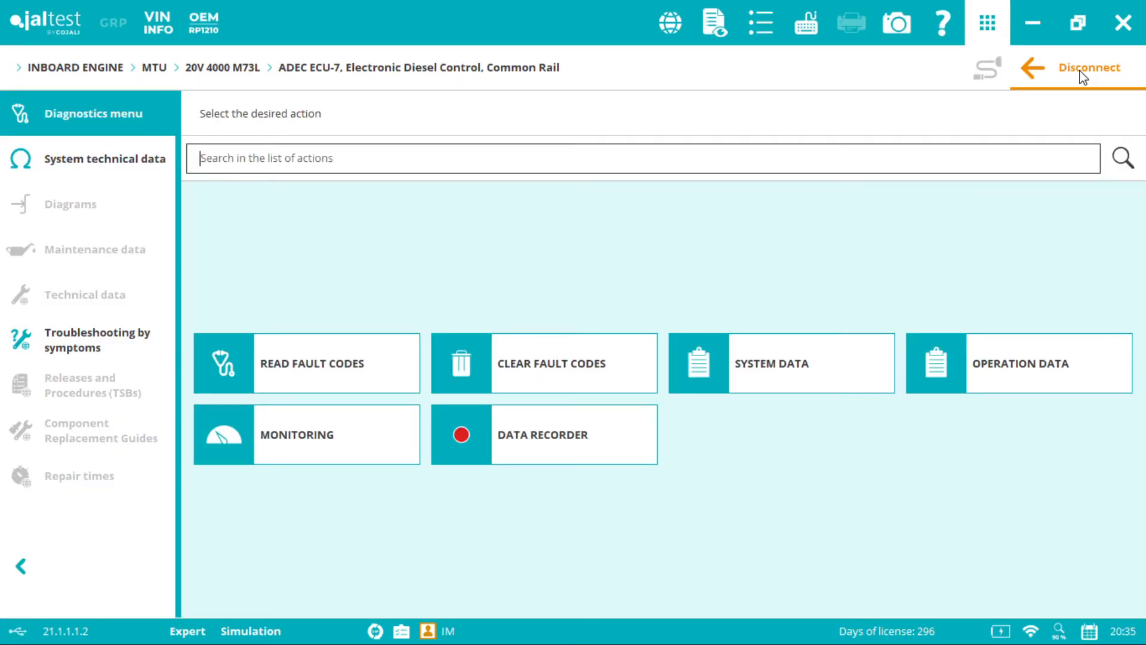
mouse_move(937, 251)
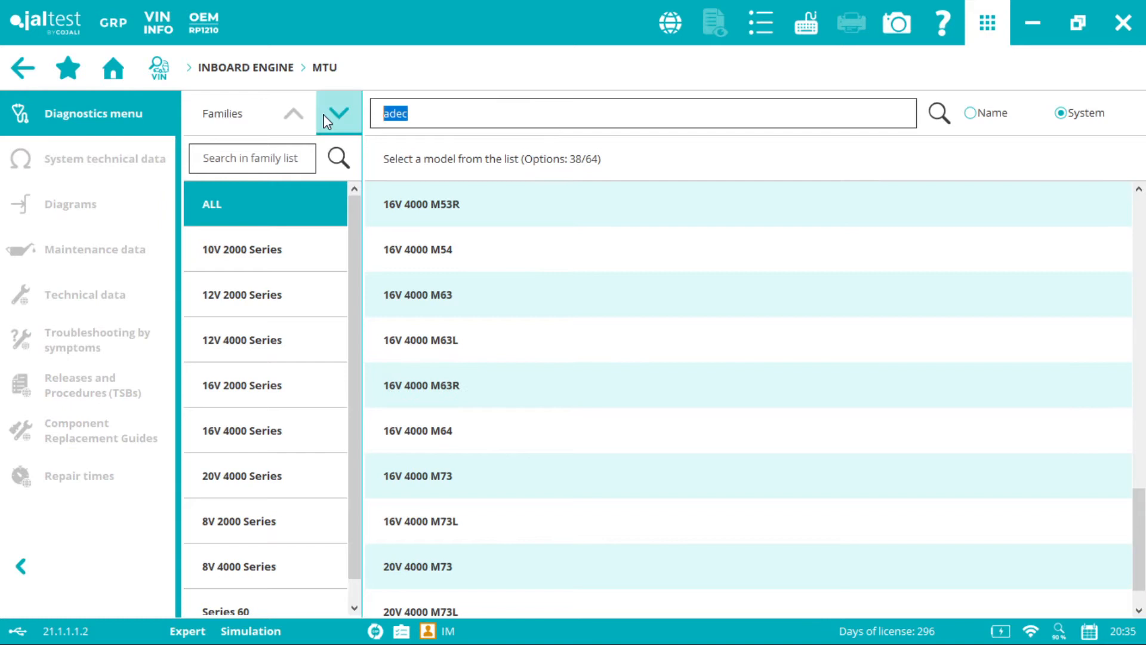
Filter the 16V 4000 M90 systems by 'mdec' and view the MDEC control unit photo
text(mdec)
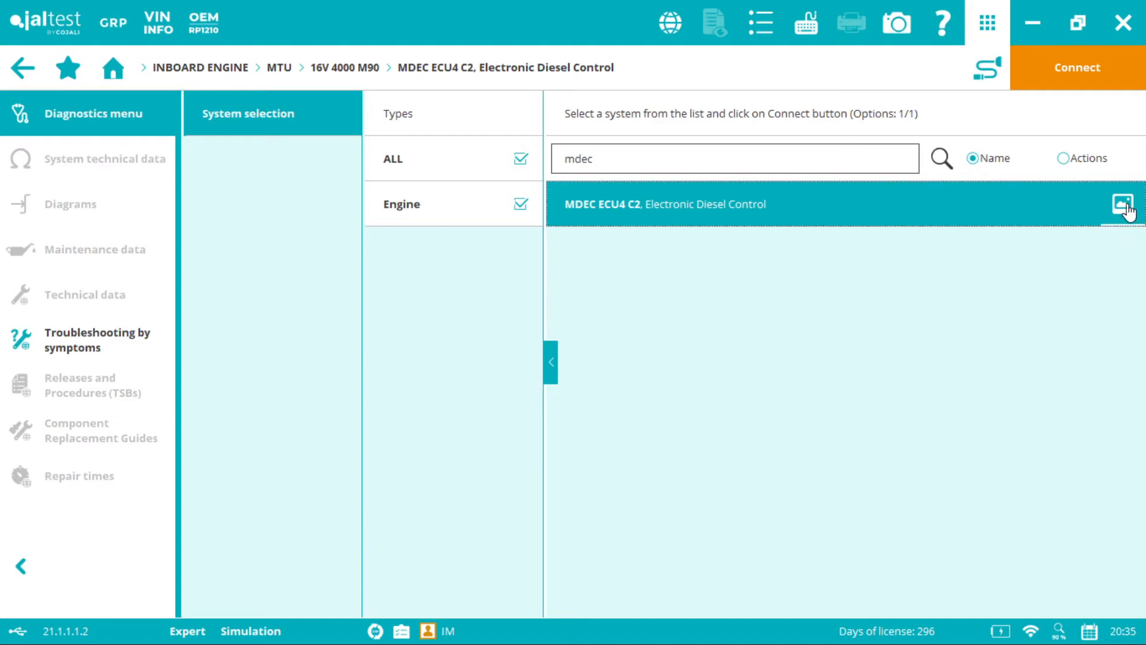
click(1123, 204)
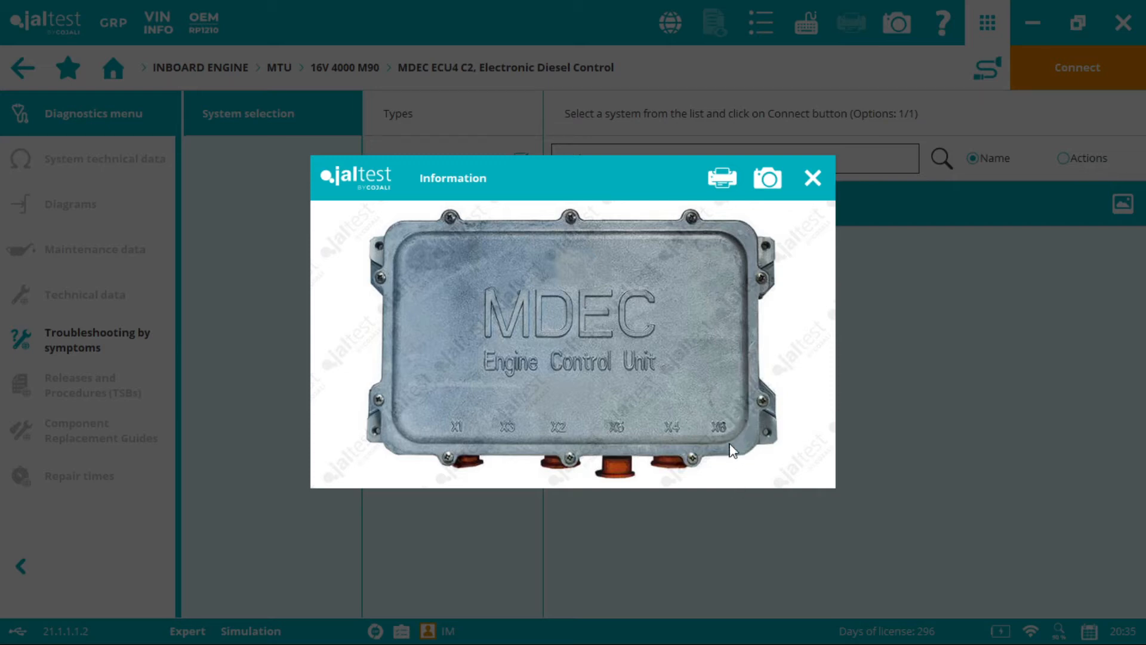
mouse_move(741, 471)
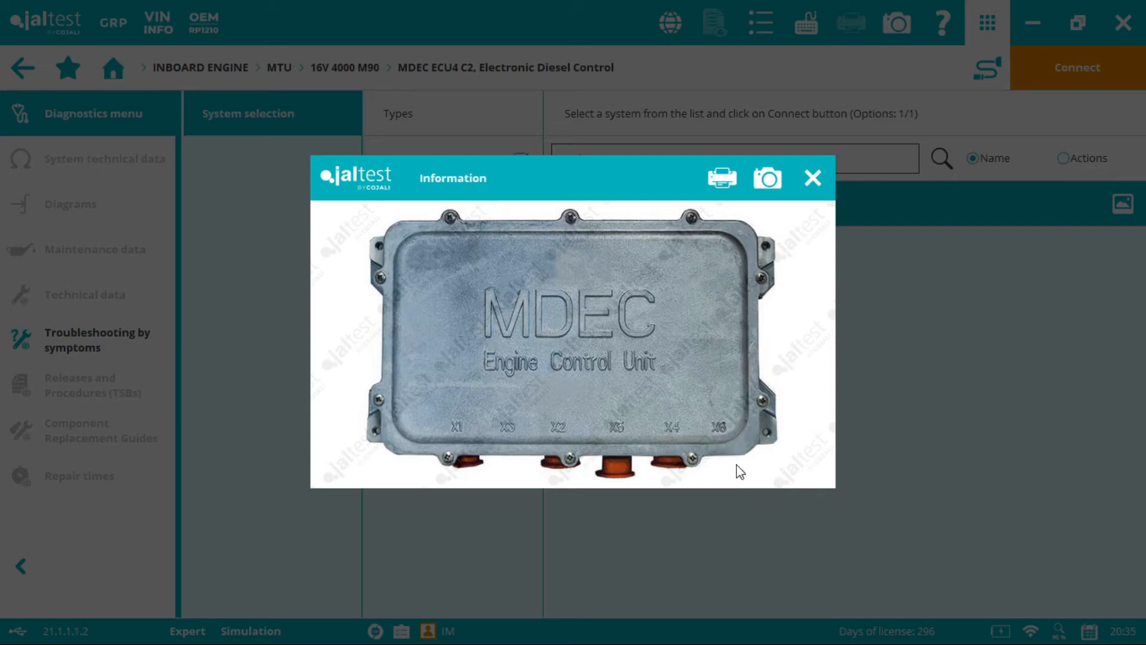
Review the MDEC ECU4 C2 connector pin-out, required cable photo and socket close-up
click(812, 177)
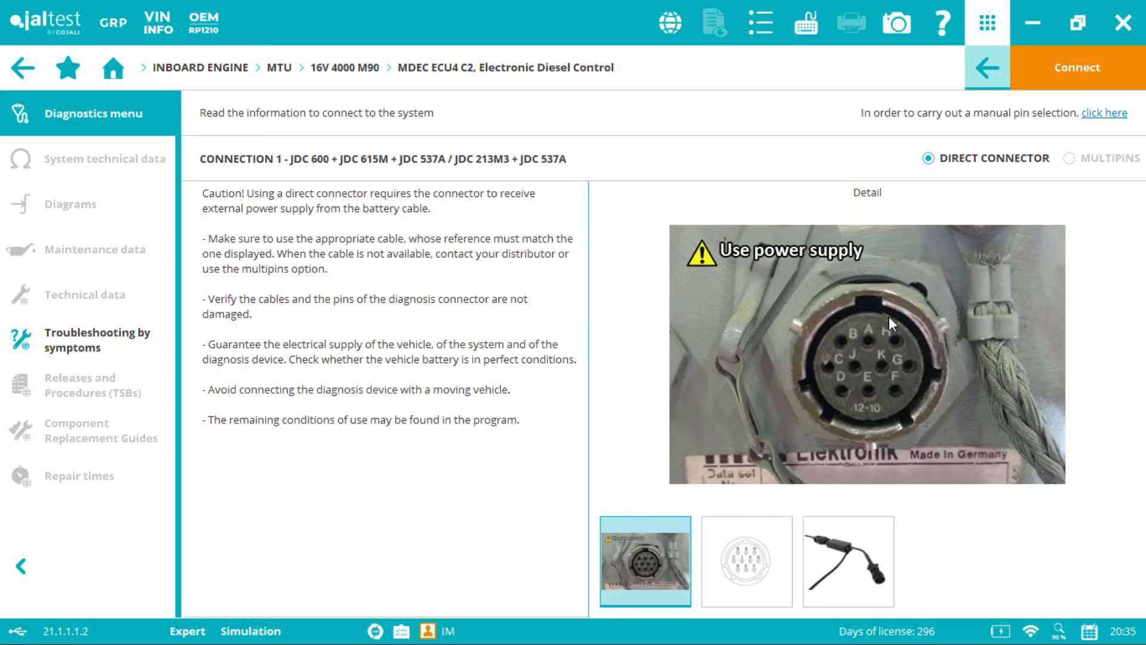
mouse_move(911, 344)
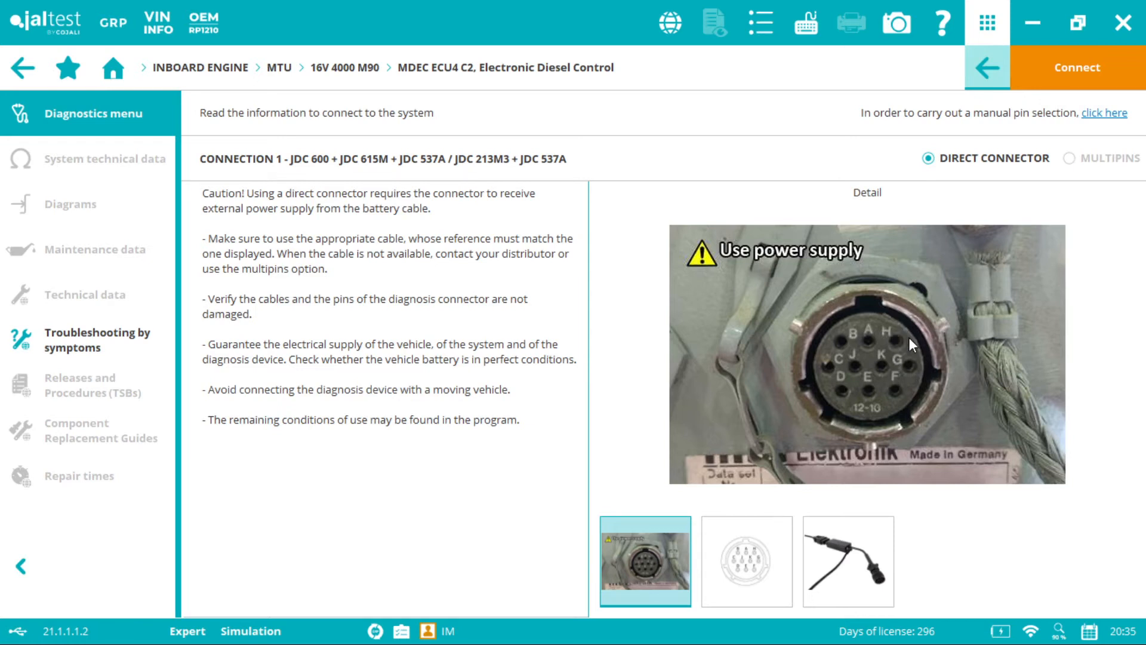
click(747, 561)
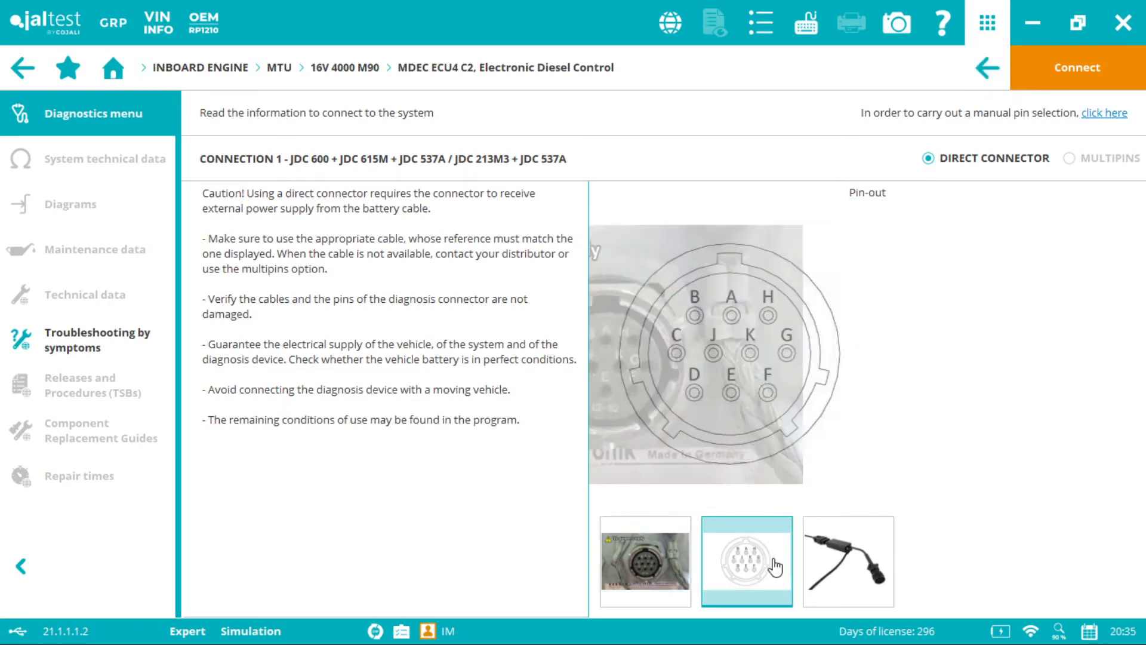
click(848, 560)
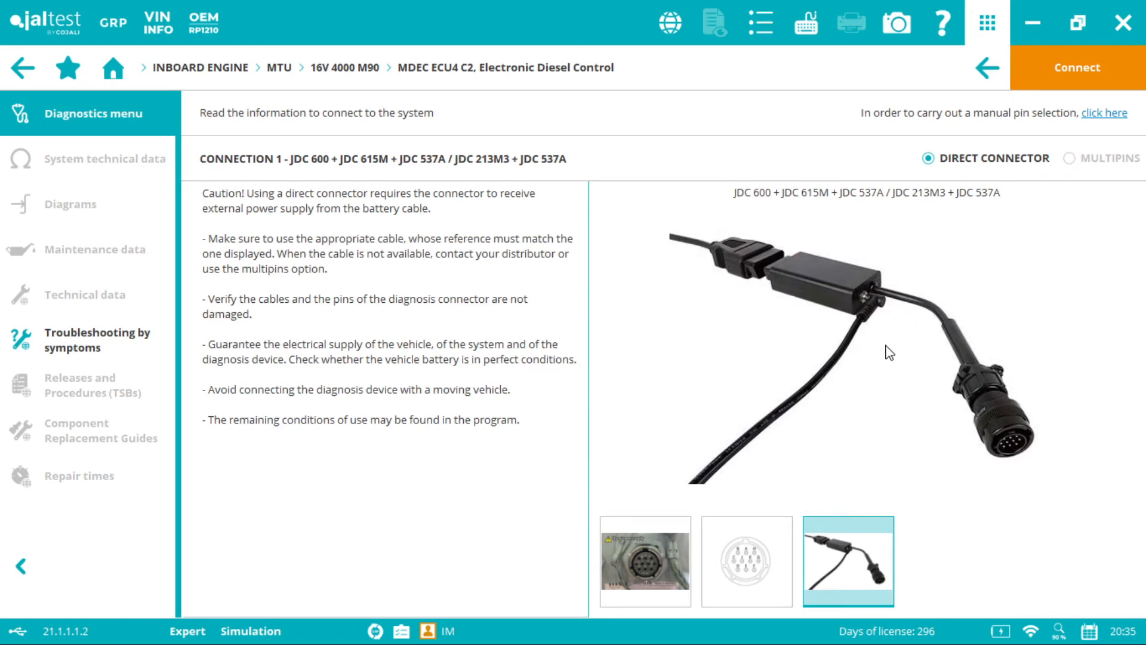
mouse_move(1081, 219)
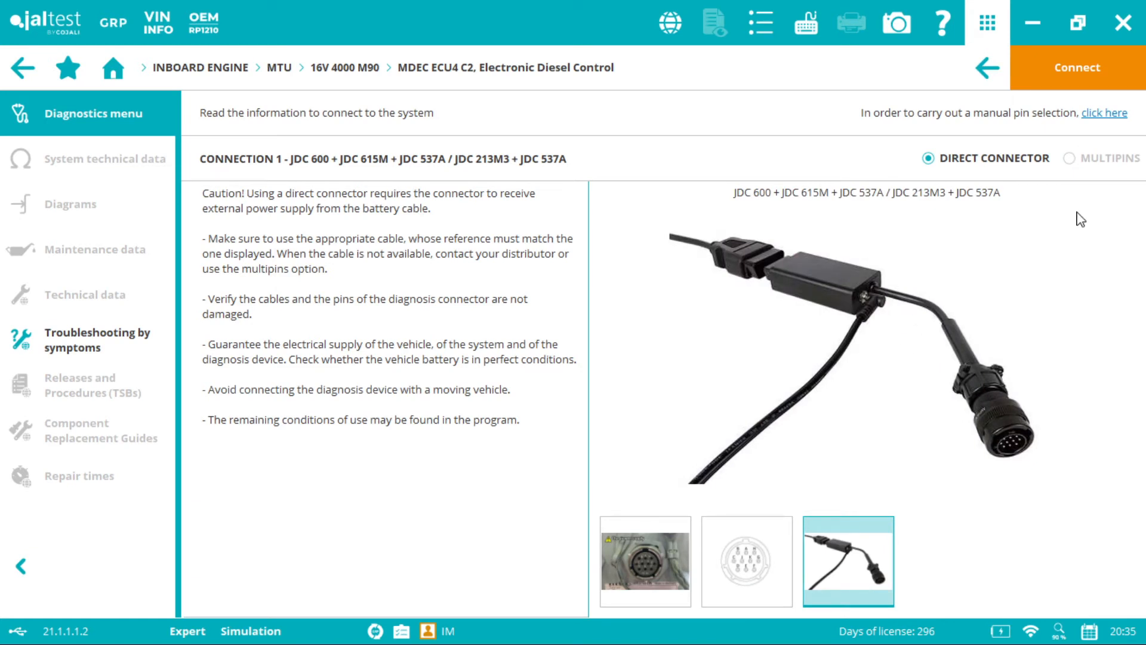
mouse_move(978, 208)
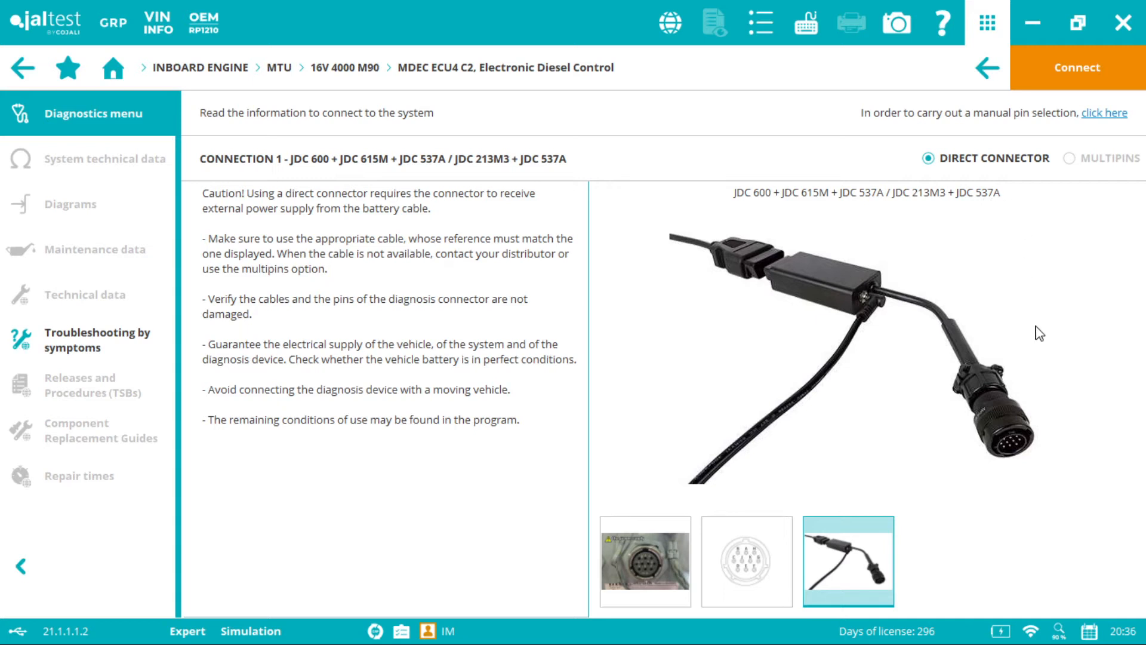
mouse_move(605, 230)
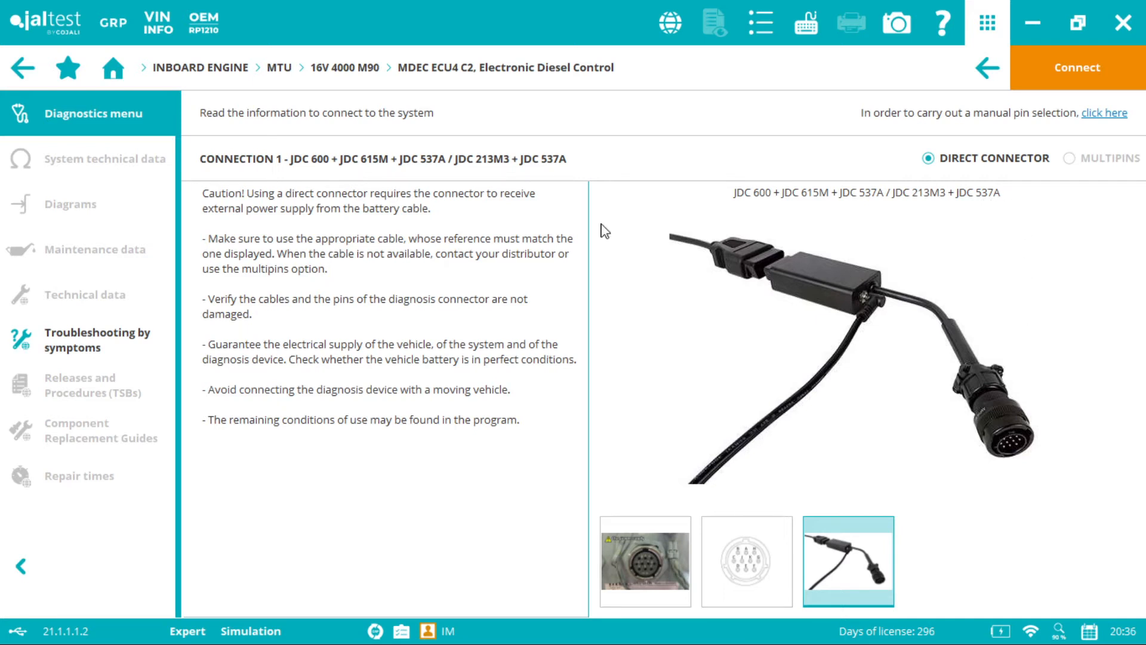
mouse_move(766, 245)
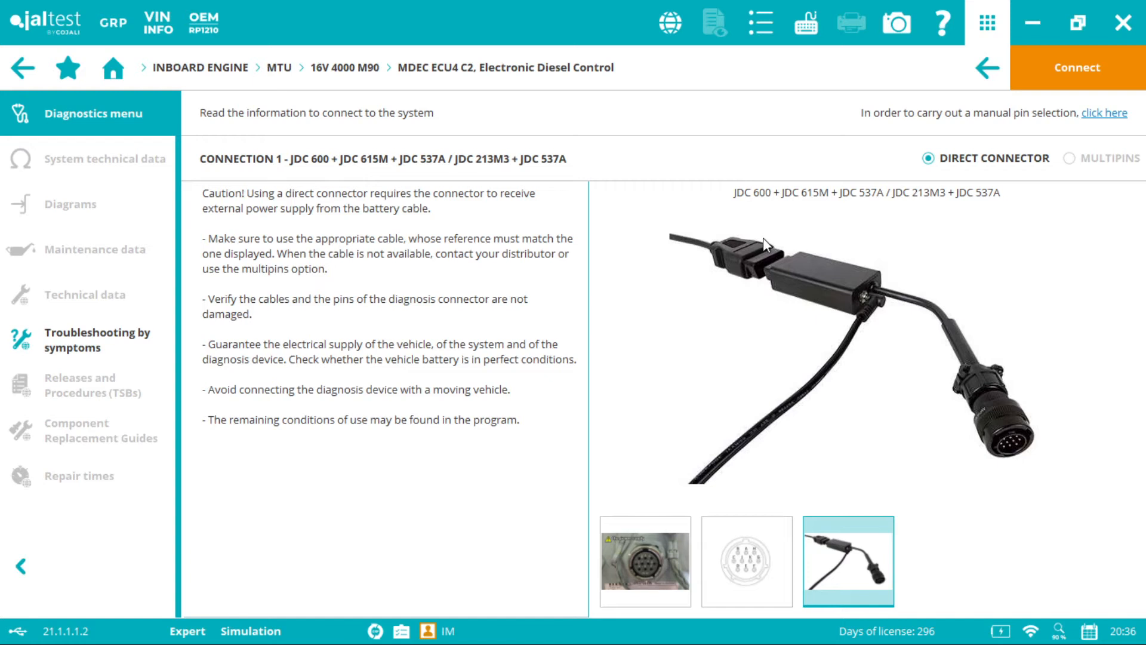
mouse_move(769, 207)
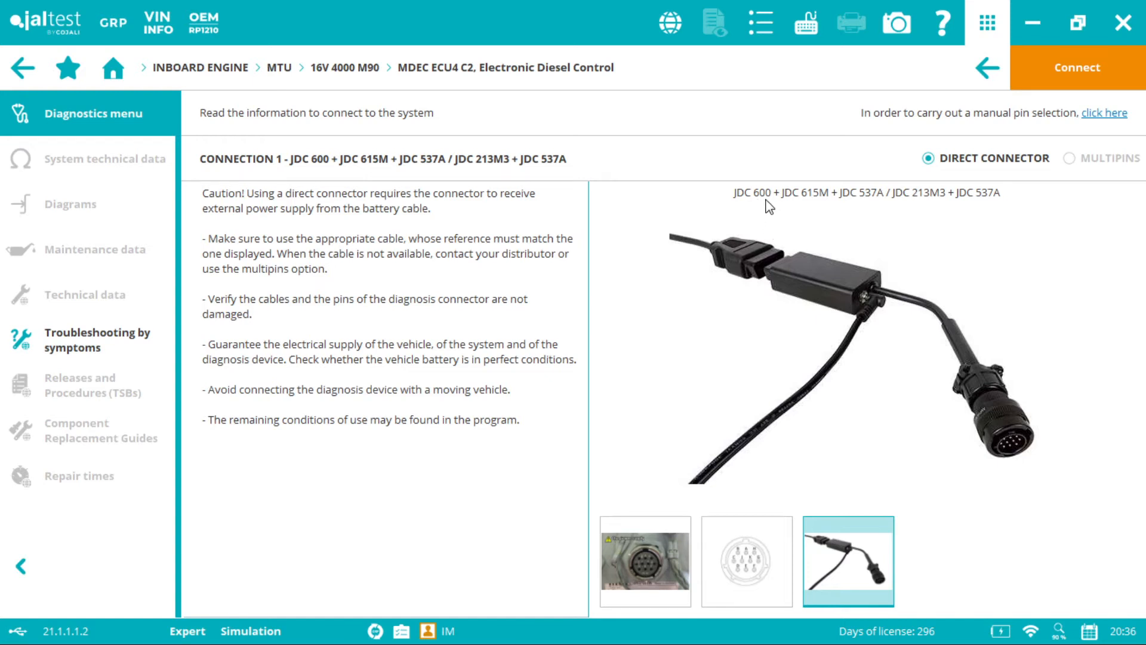
mouse_move(867, 205)
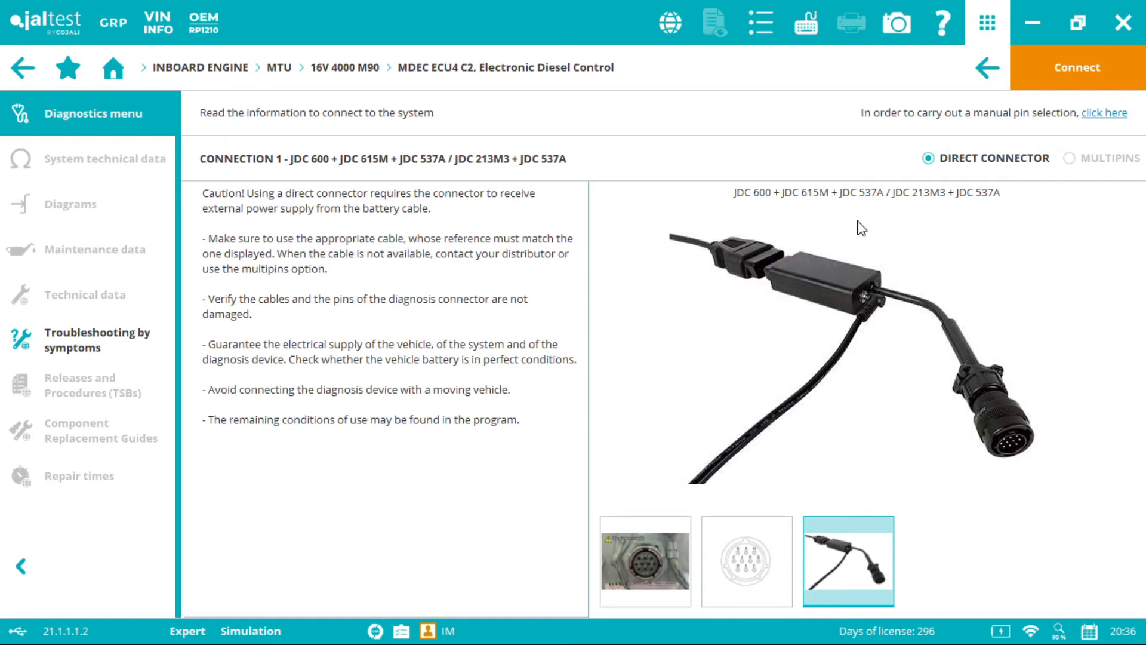
mouse_move(881, 229)
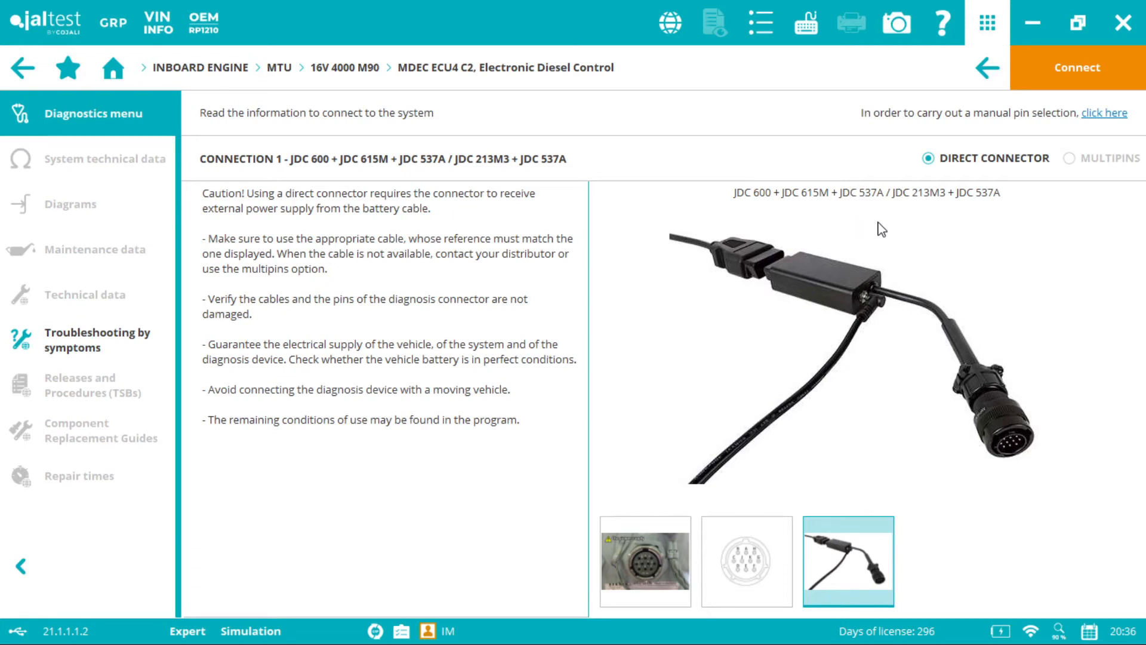
mouse_move(995, 215)
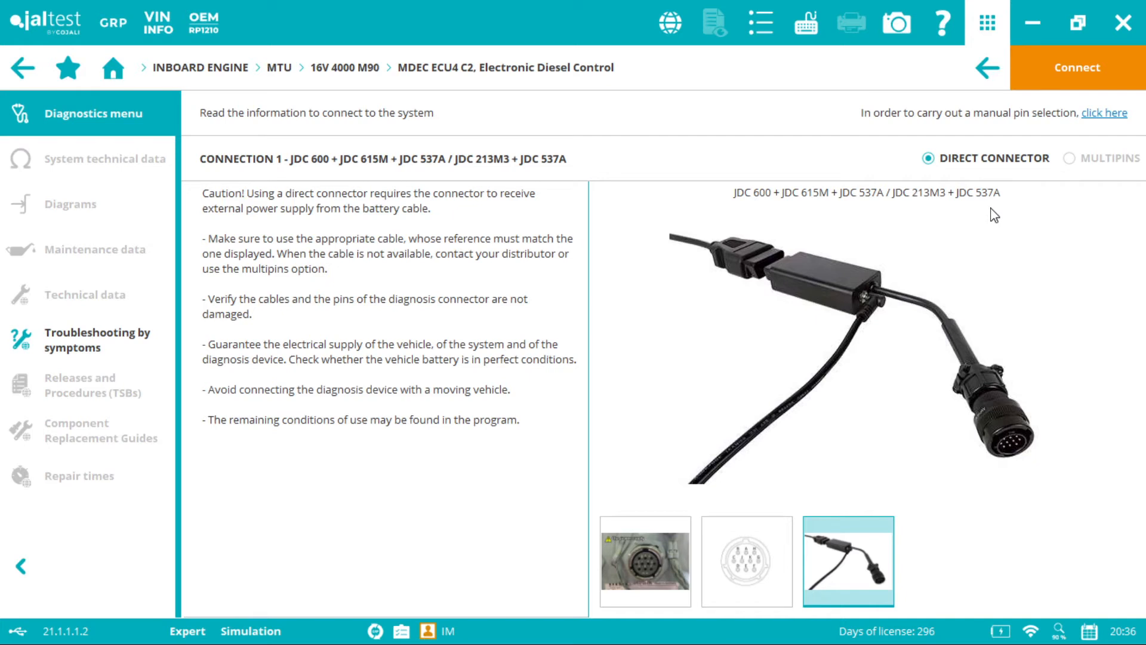
mouse_move(987, 209)
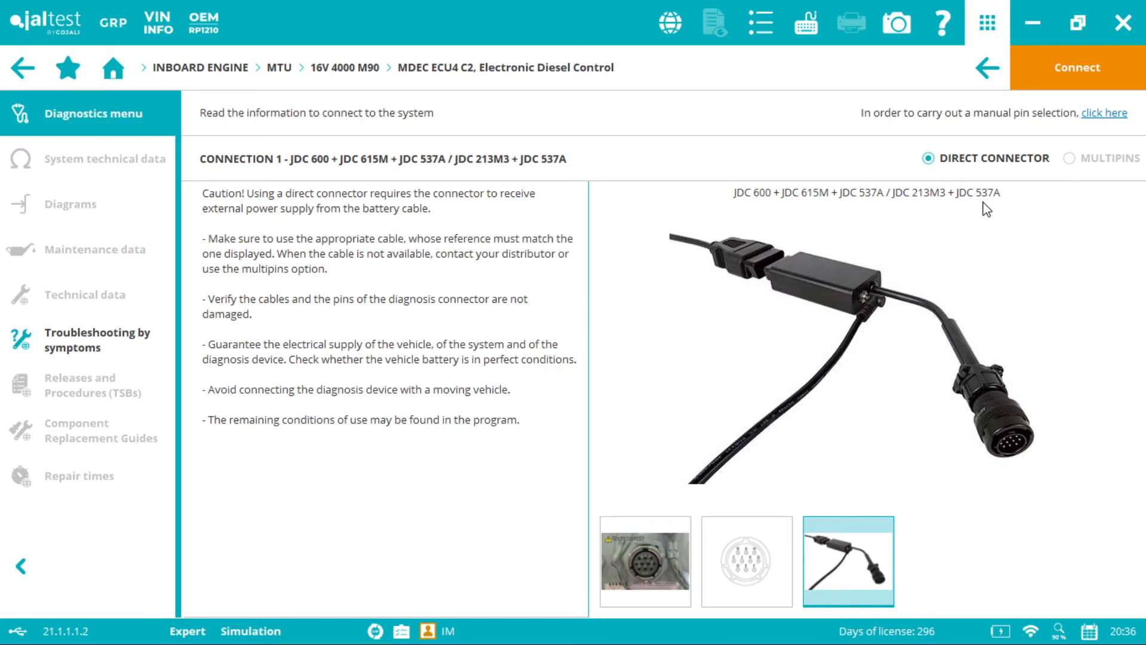
mouse_move(938, 229)
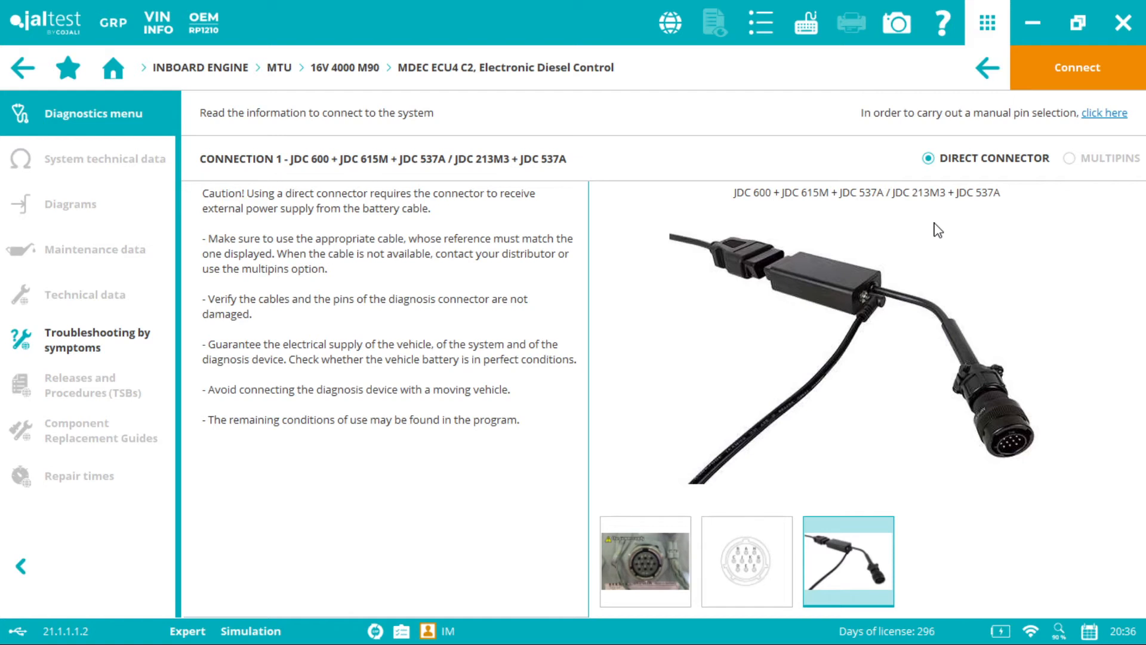
click(645, 561)
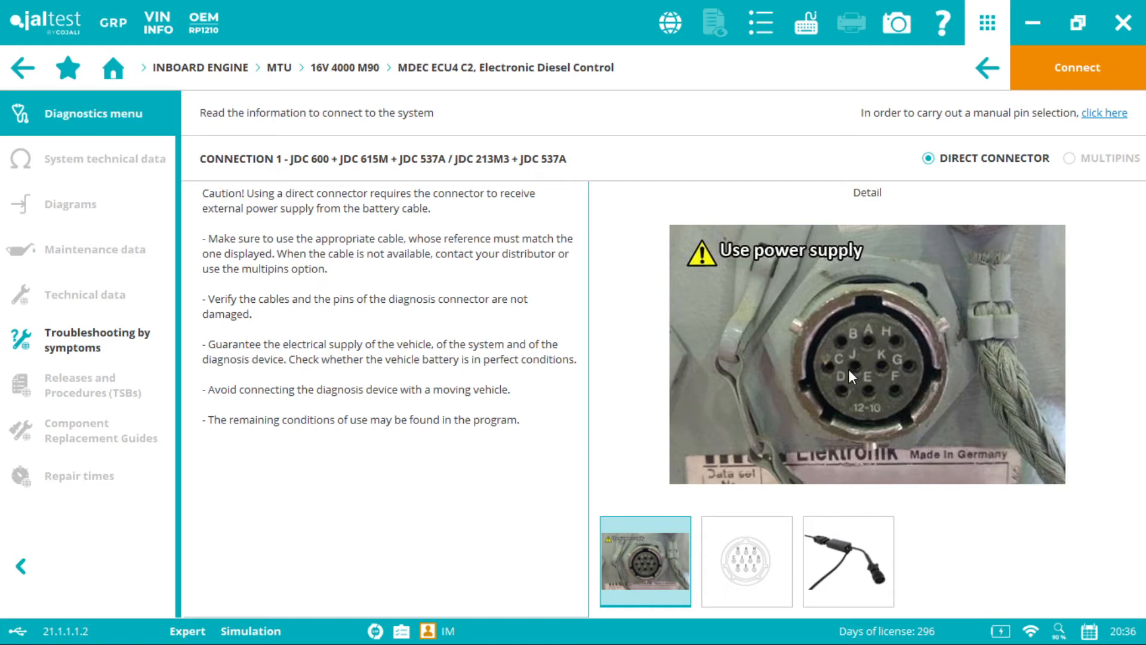
mouse_move(1076, 67)
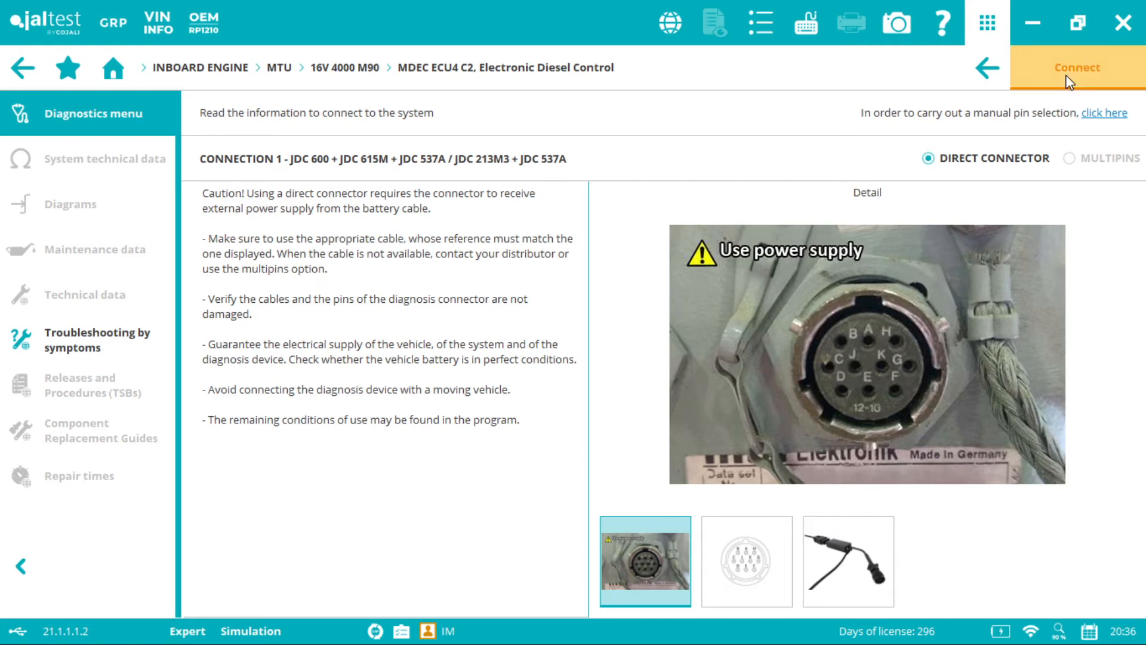
Connect to the MDEC ECU4 C2 system to list its actions, then disconnect
click(1076, 67)
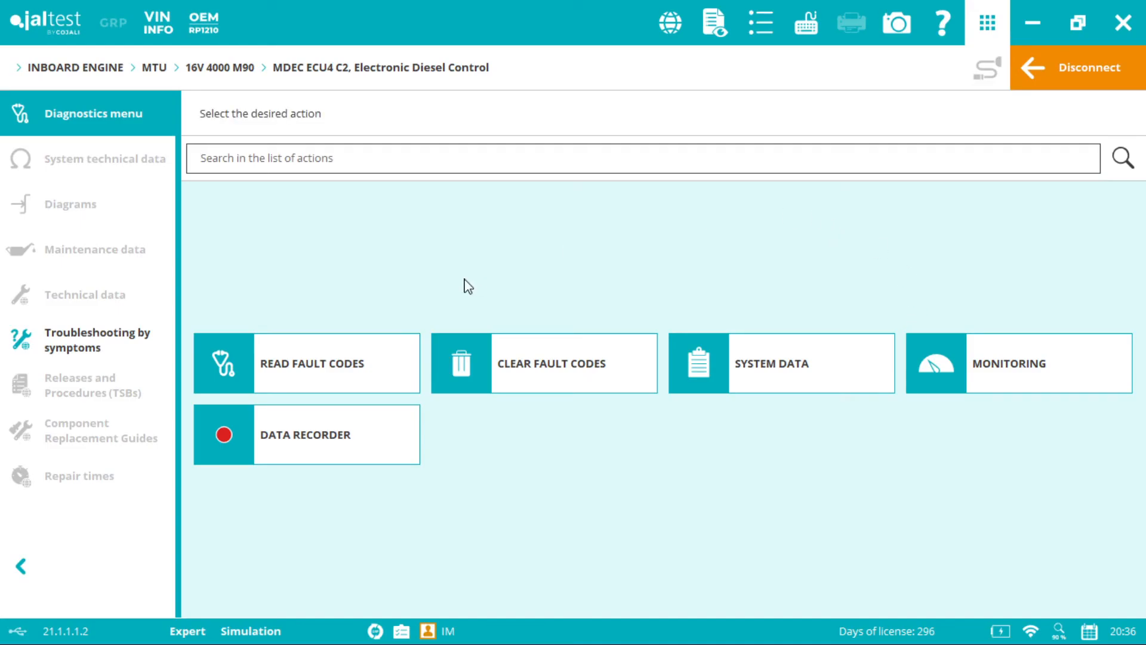
click(1089, 67)
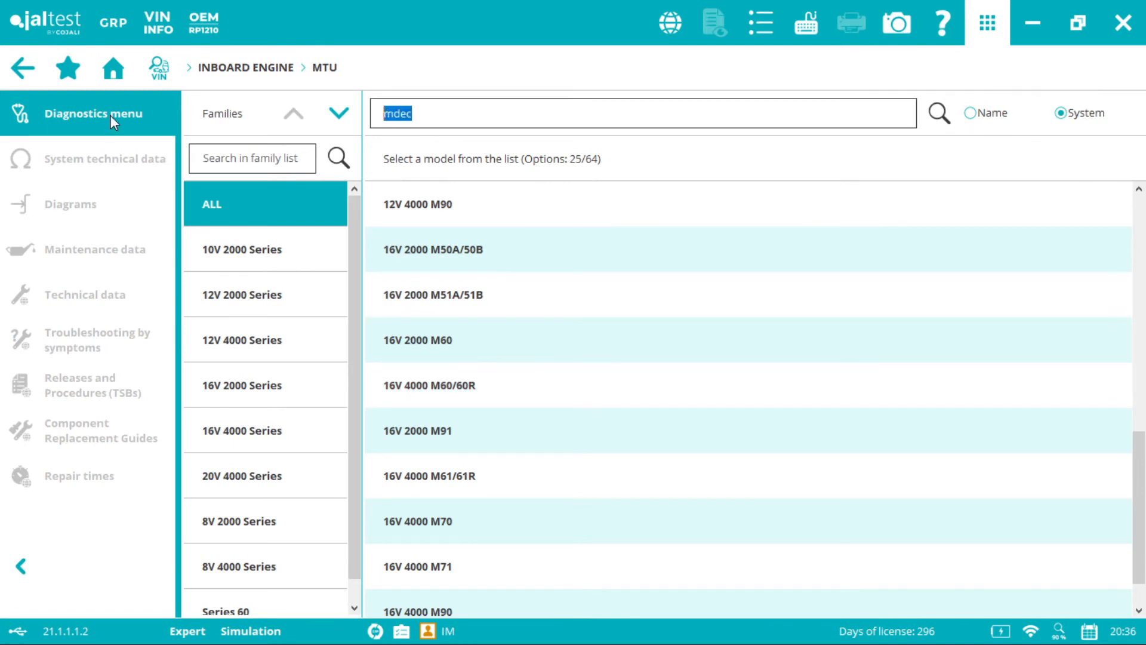
Search models for 'ddec', select Series 60 and narrow its systems to EDC DDEC IV
text(ddec)
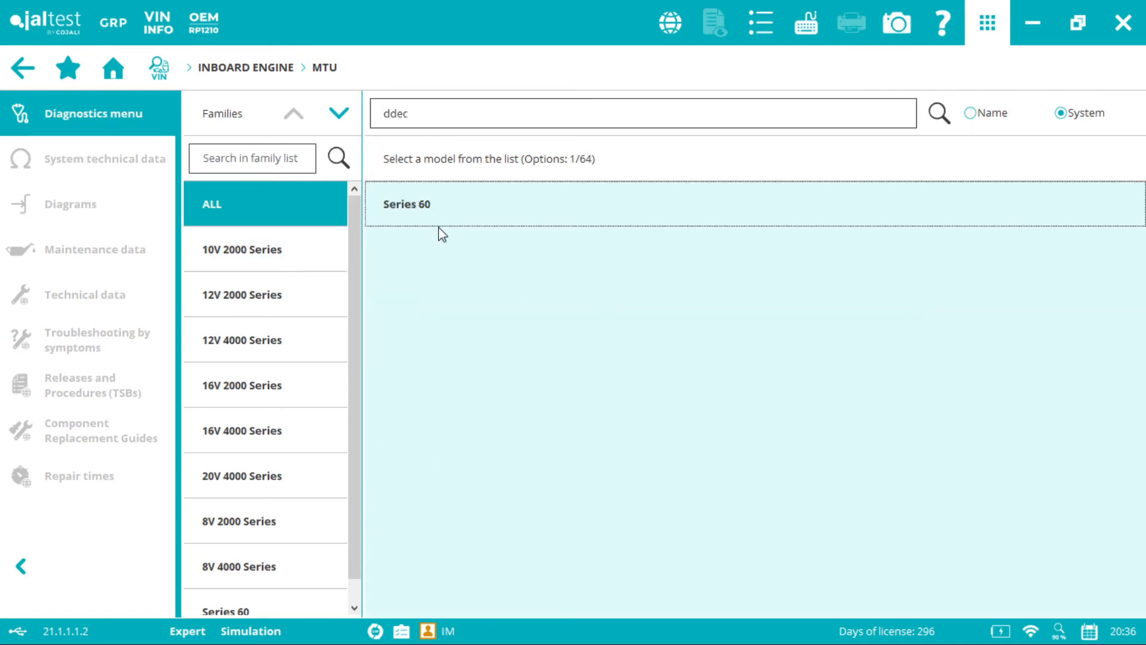
click(406, 204)
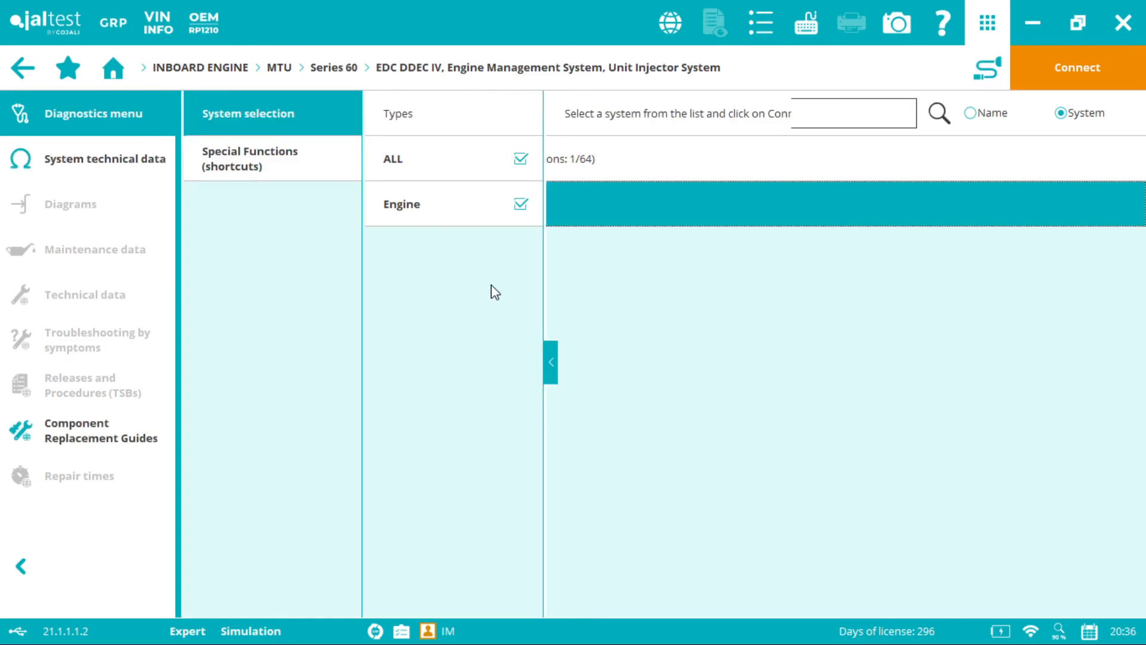
text(ddec)
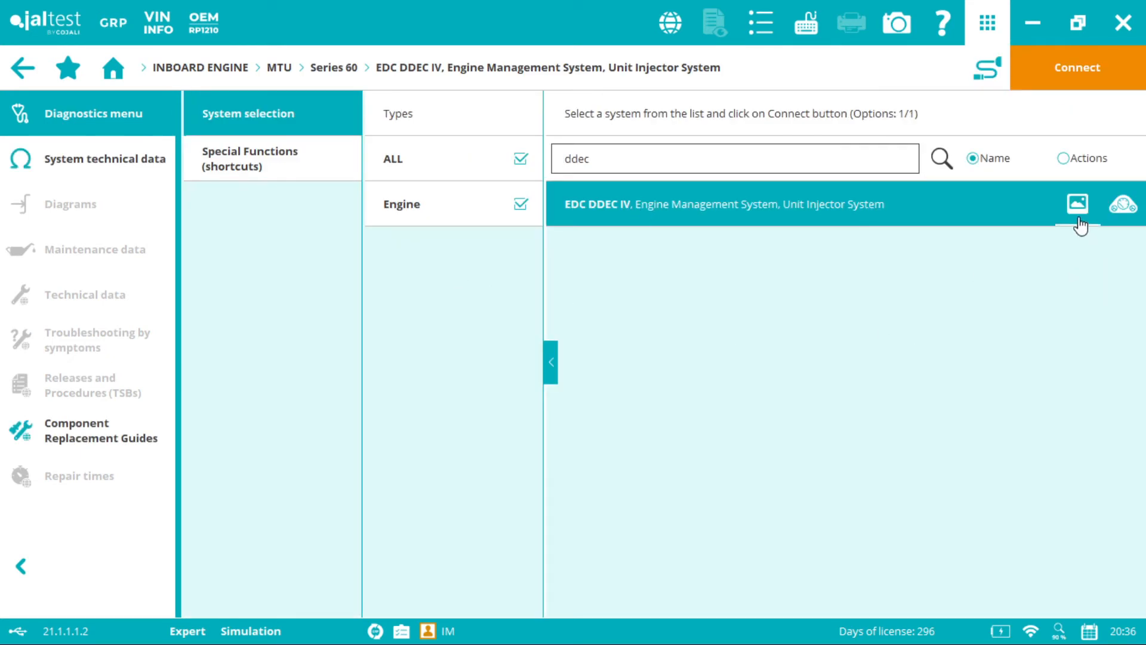
View the Detroit Diesel DDEC IV unit photo, then bring up its connection instructions
click(1077, 204)
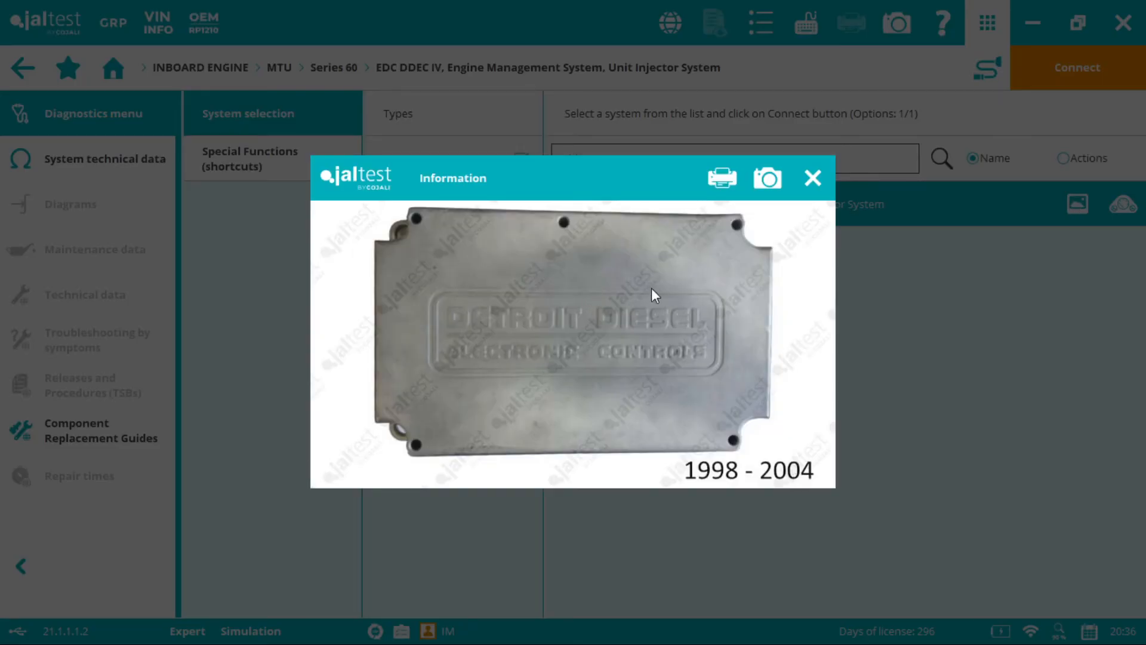
mouse_move(471, 408)
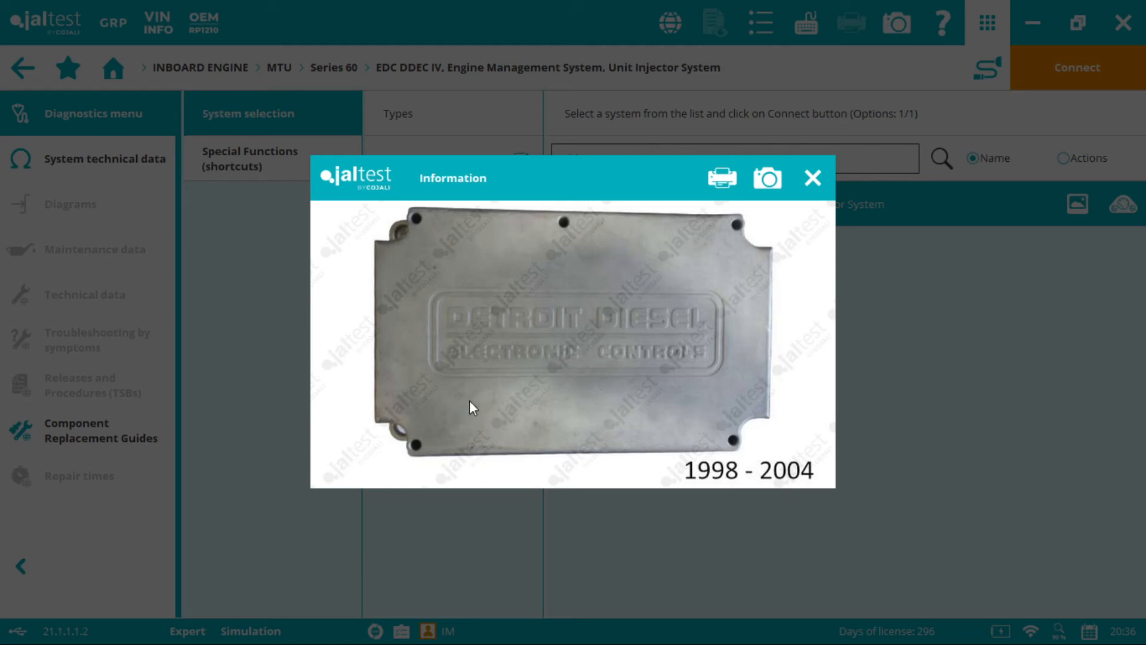
click(812, 178)
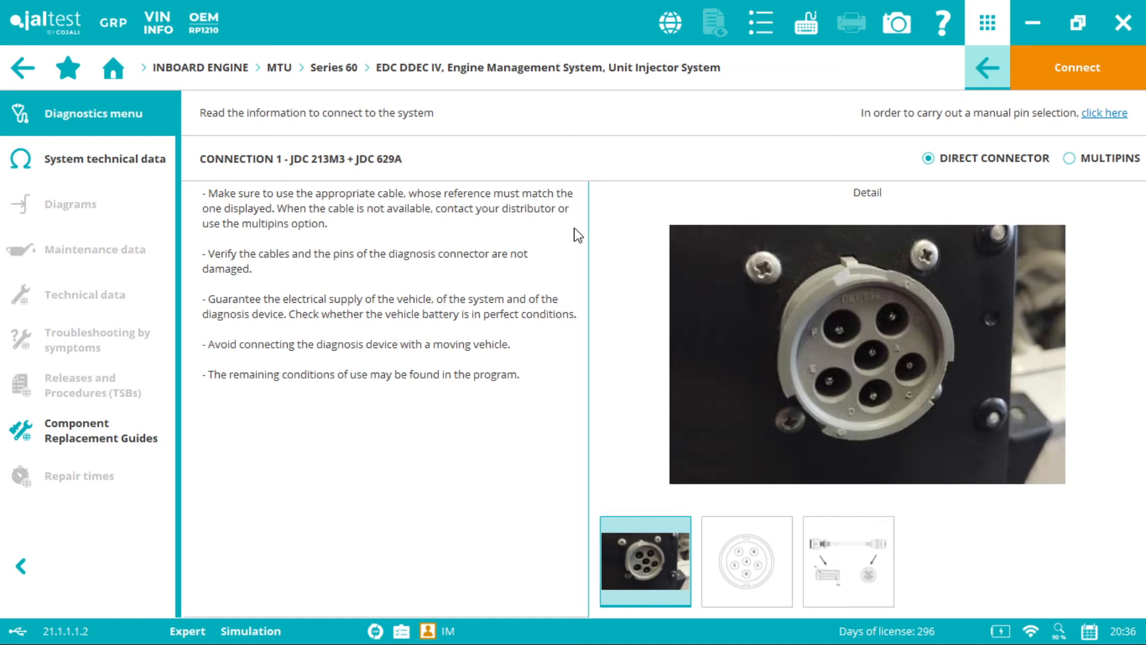
mouse_move(368, 186)
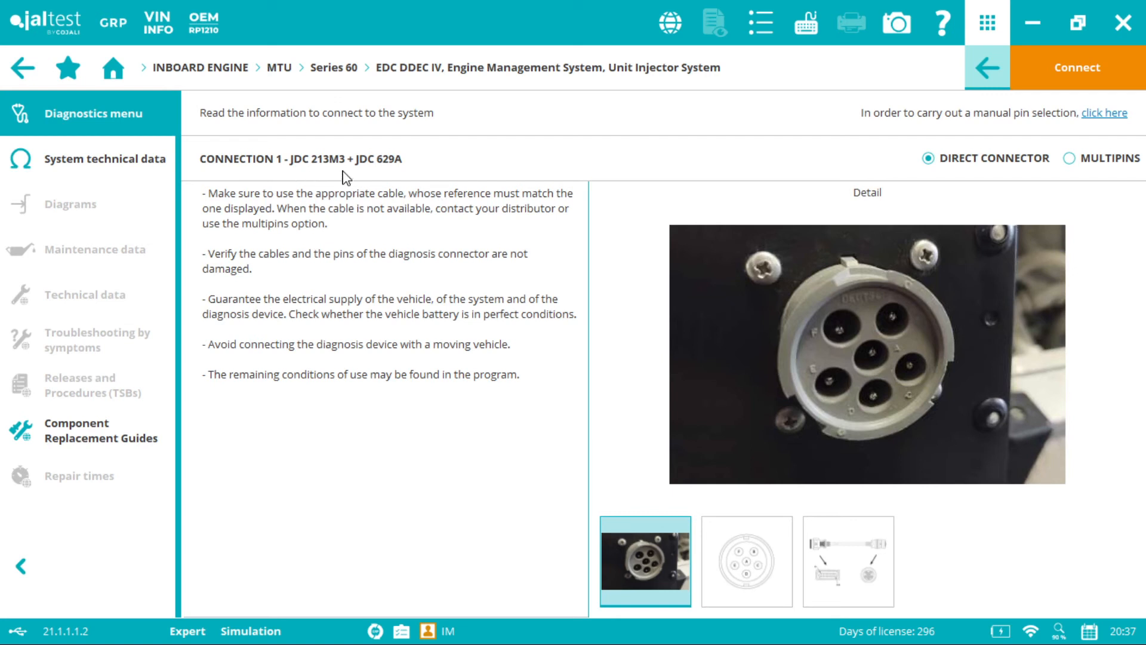
mouse_move(392, 179)
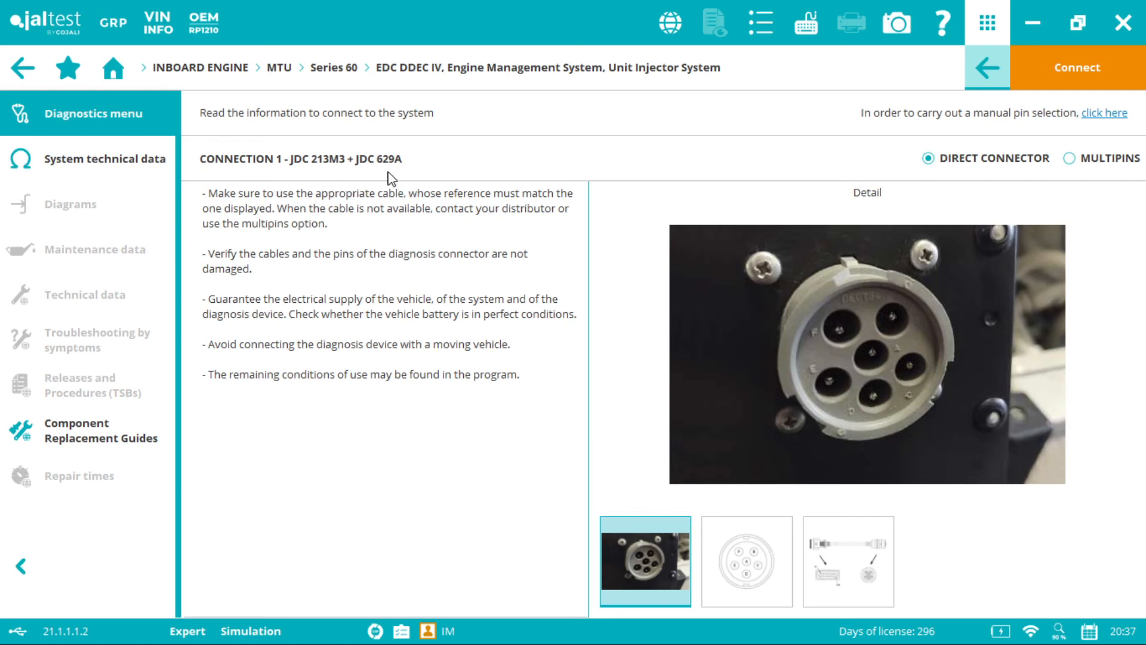
mouse_move(406, 175)
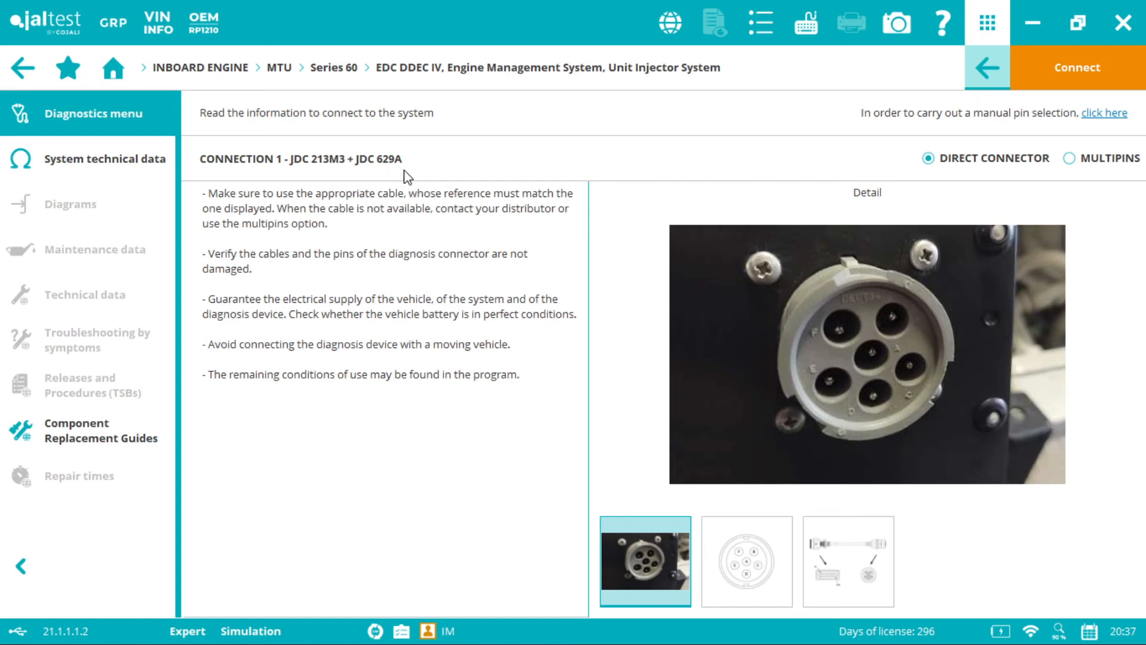
Review the socket pin-out, JDC 213M3 + JDC 629A cable and close-up, then connect to EDC DDEC IV
click(747, 561)
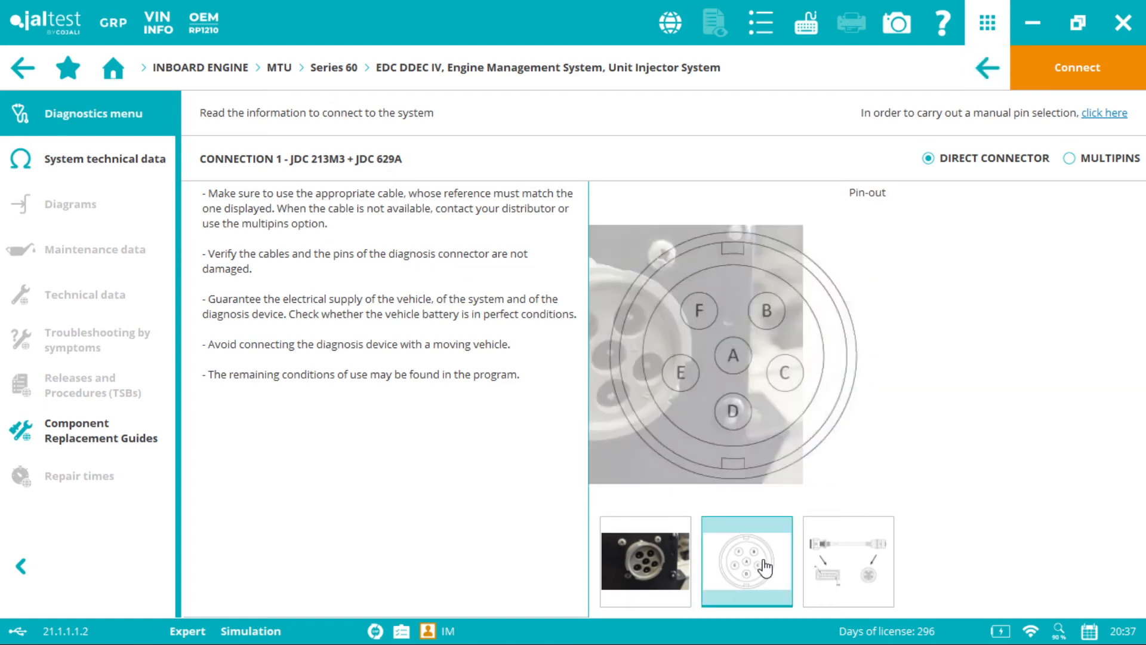
click(848, 560)
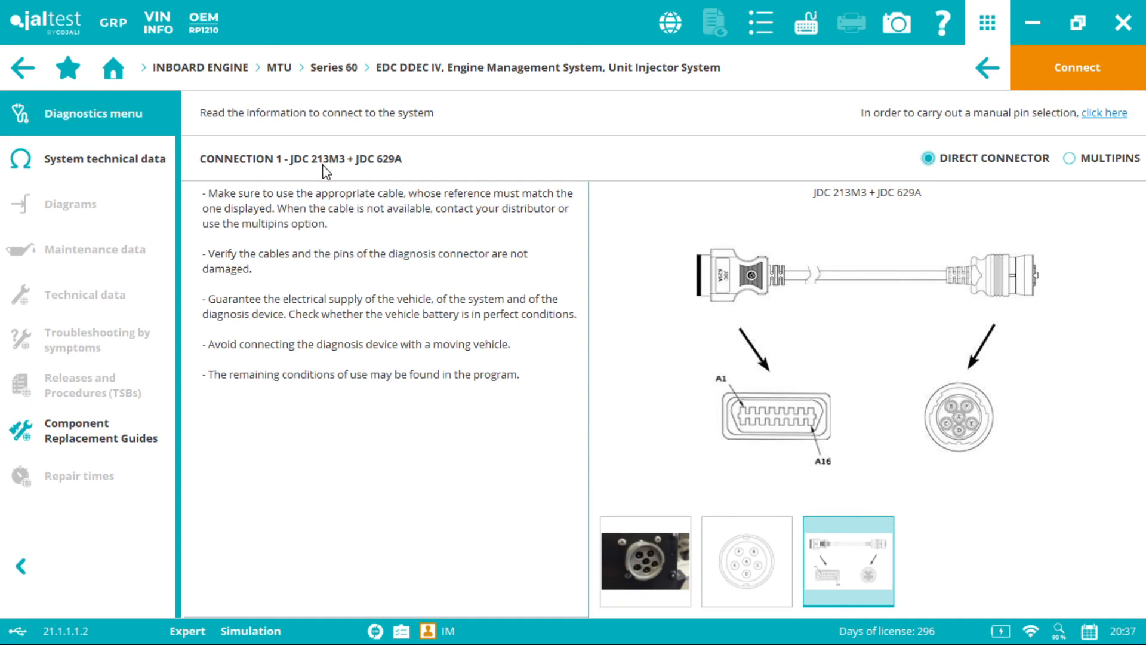
mouse_move(405, 172)
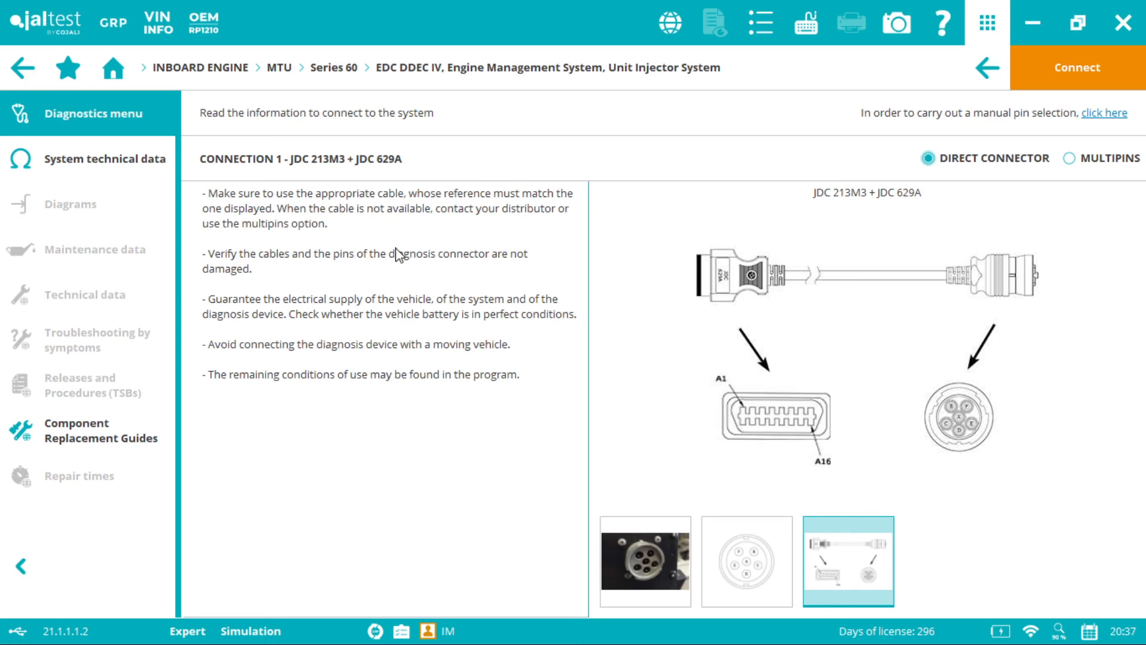
click(645, 561)
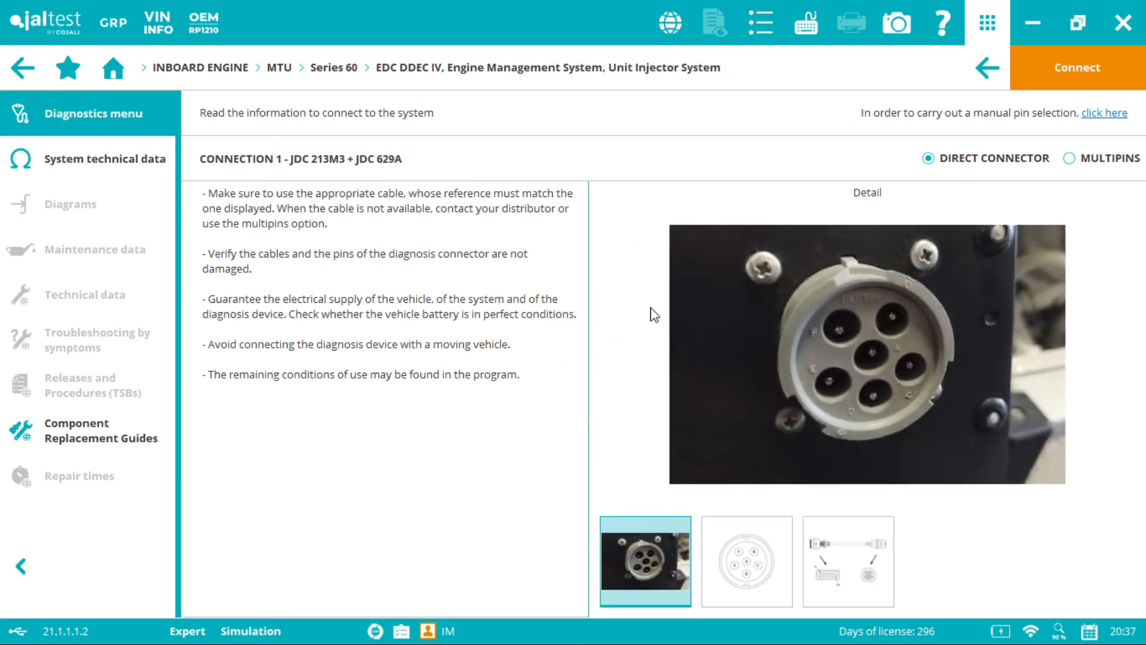
click(1076, 67)
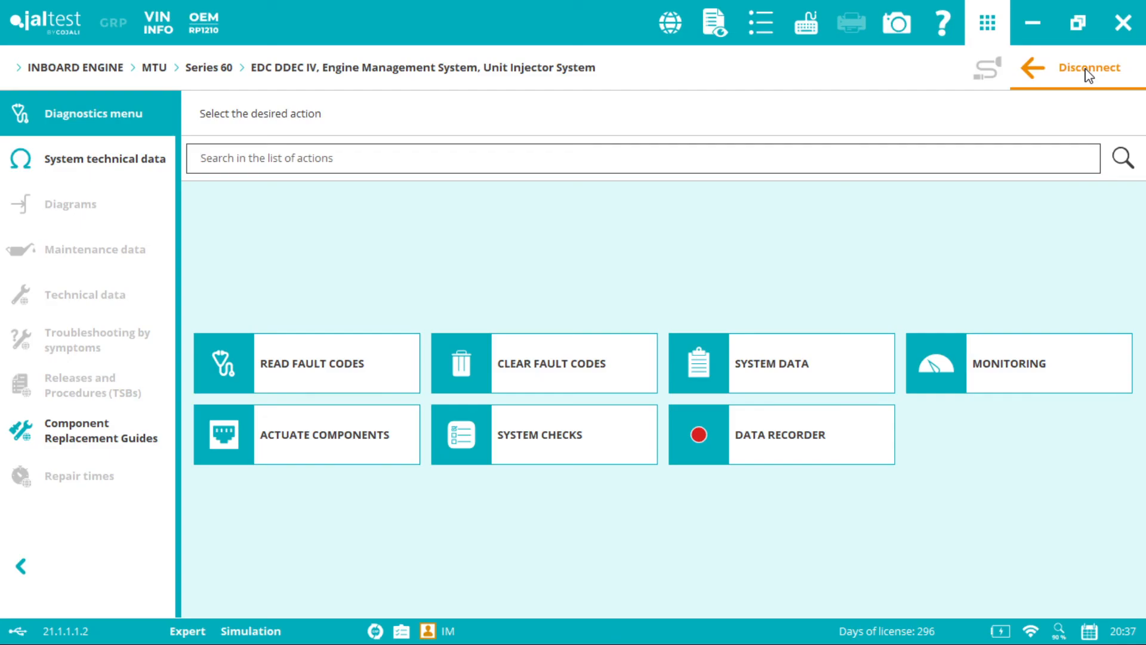
Disconnect from EDC DDEC IV and return to the Series 60 system selection filtered to DDEC
click(1089, 67)
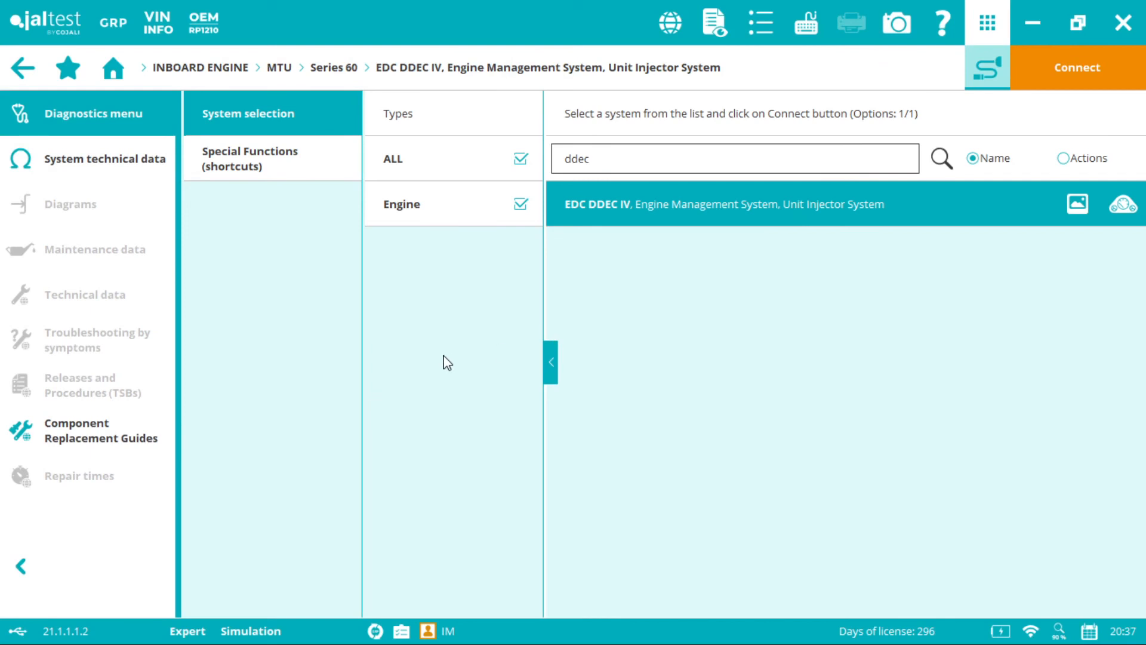
mouse_move(432, 362)
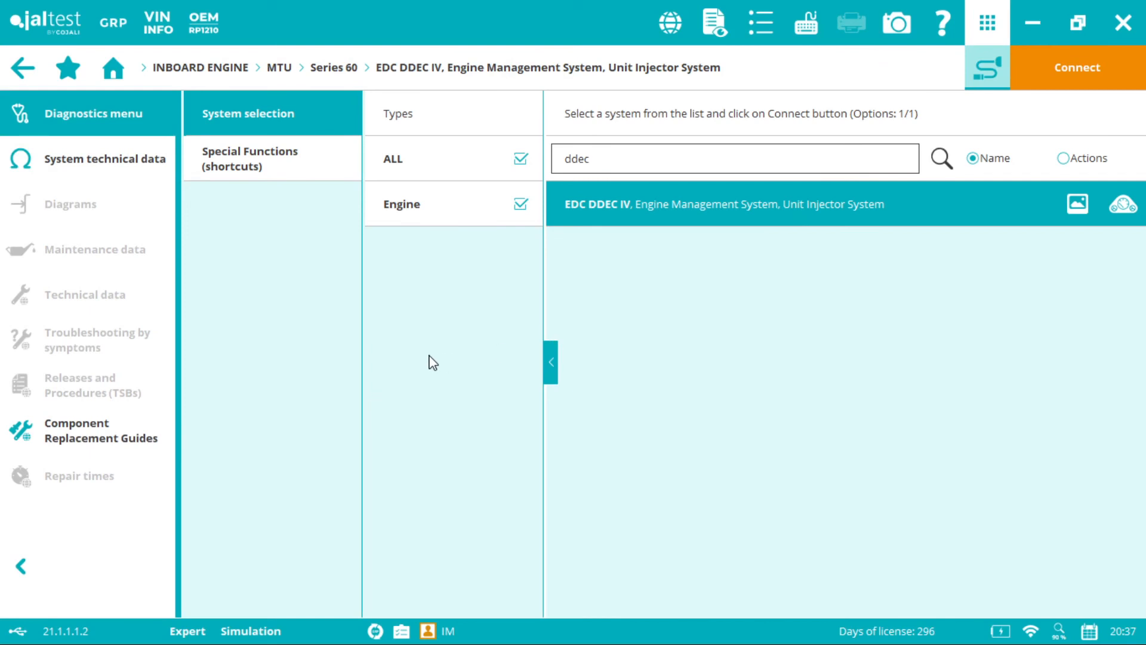
mouse_move(387, 326)
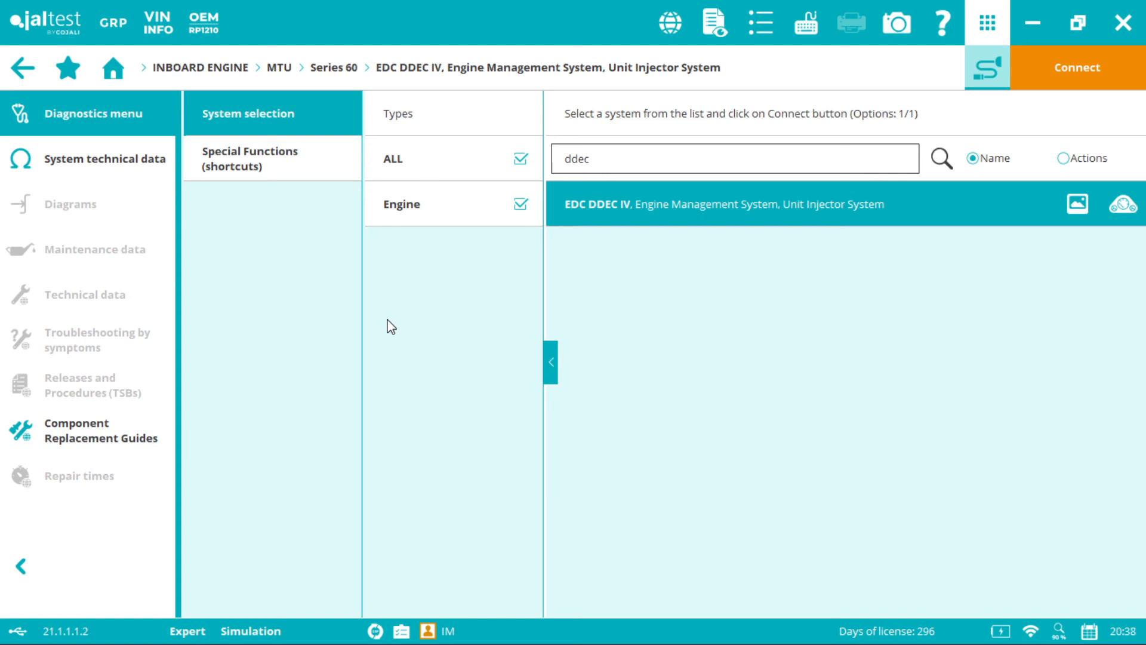
mouse_move(400, 314)
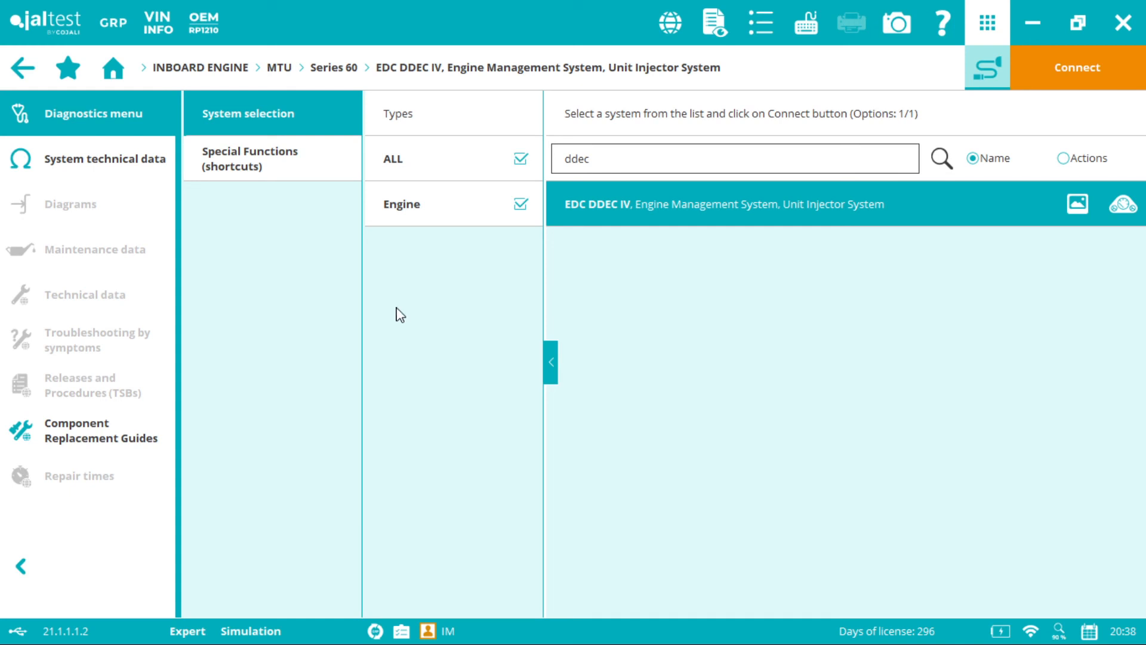